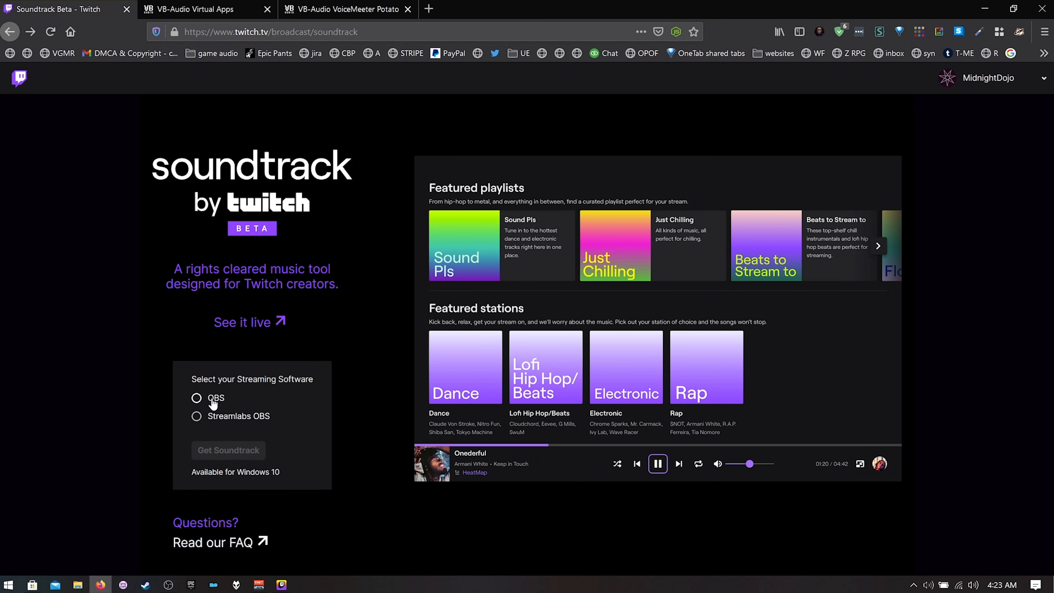
Step: Choose OBS as the streaming software and save the Soundtrack by Twitch installer
{"action": "left_click", "coordinate": [197, 398]}
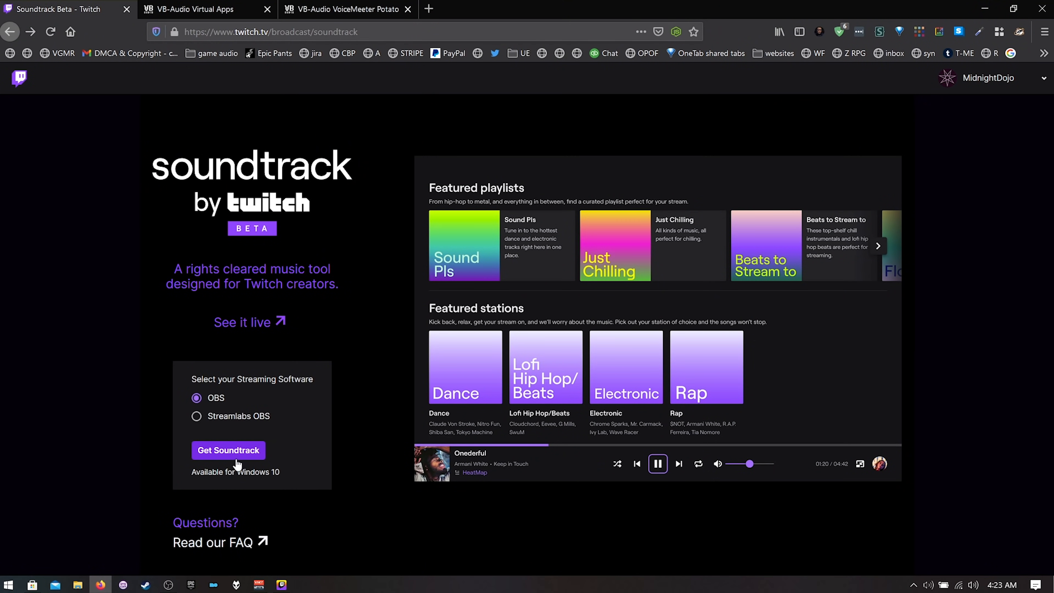
{"action": "mouse_move", "coordinate": [241, 456]}
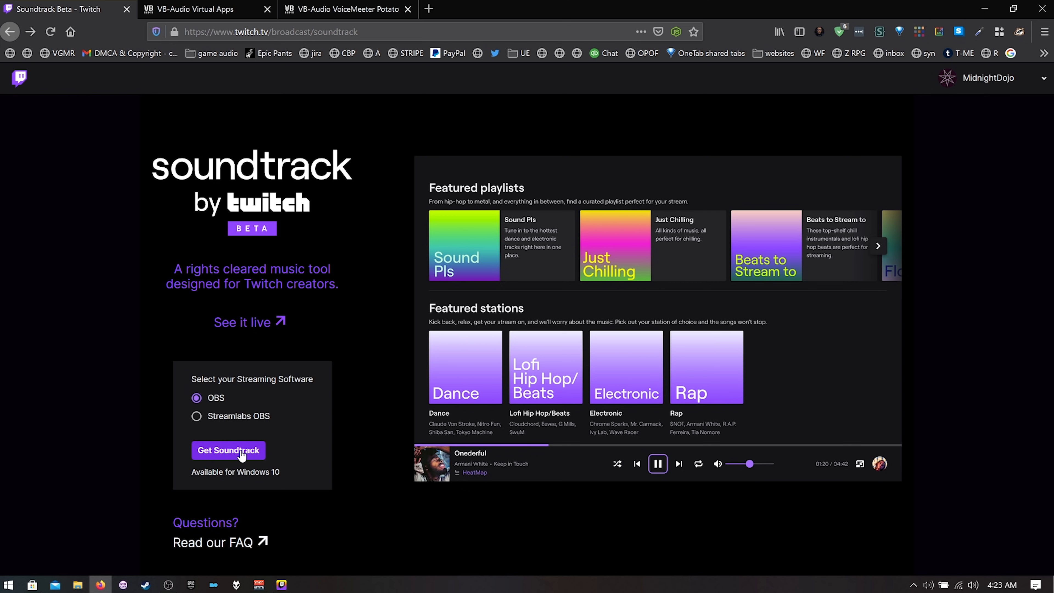
{"action": "left_click", "coordinate": [228, 450]}
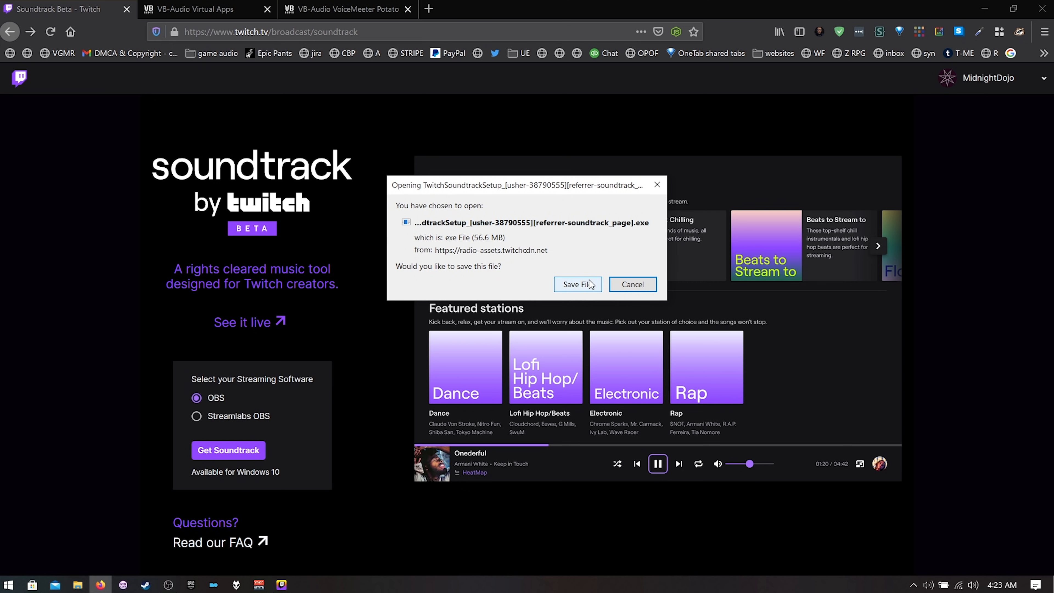
{"action": "left_click", "coordinate": [205, 9]}
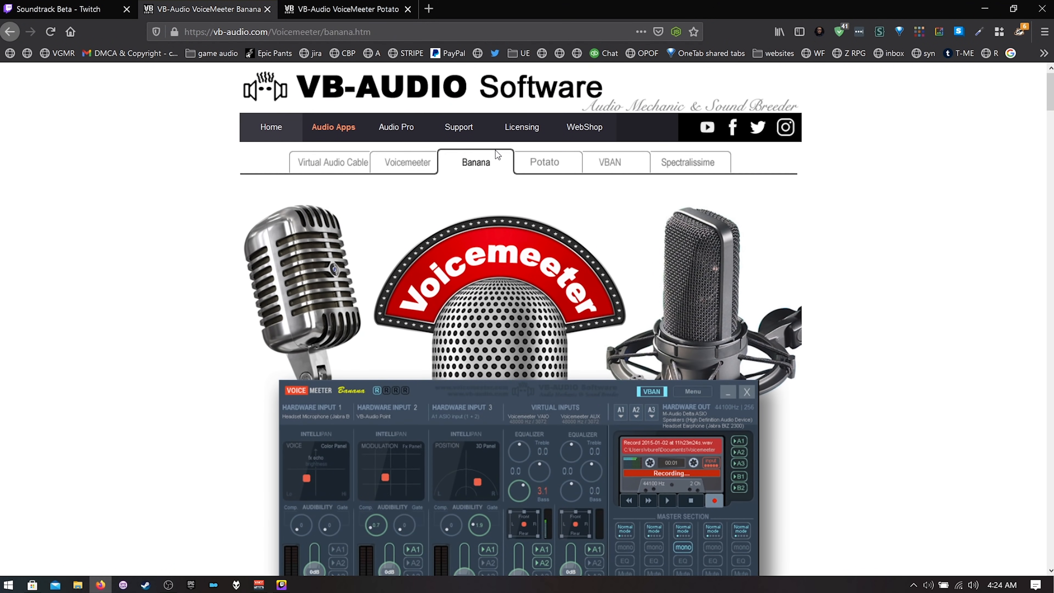
{"action": "mouse_move", "coordinate": [488, 171]}
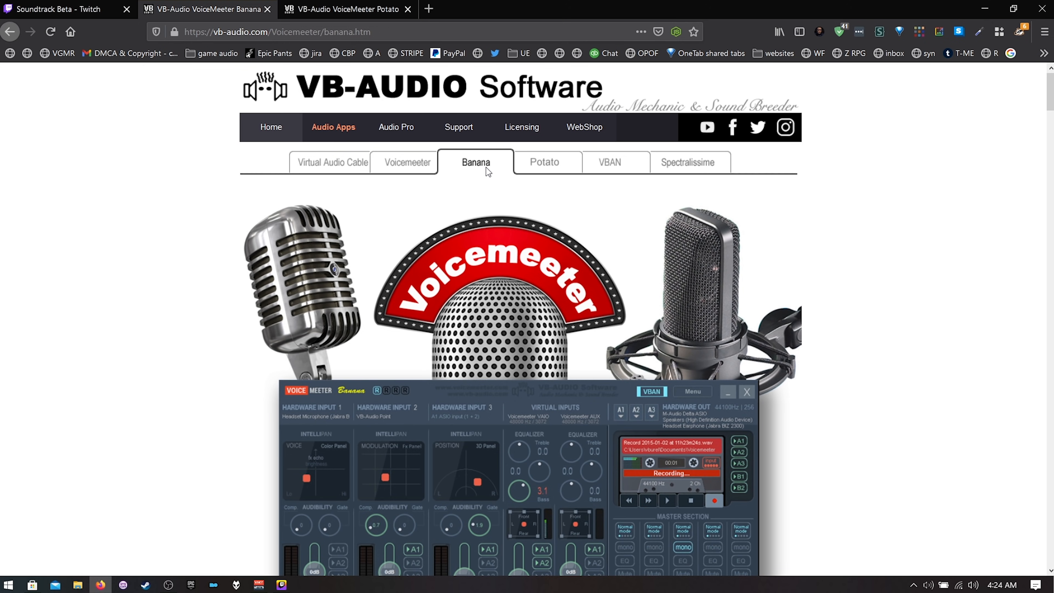
Step: Scroll through the Voicemeeter Banana product page on the VB-Audio site
{"action": "scroll", "scroll_direction": "down", "scroll_amount": 3}
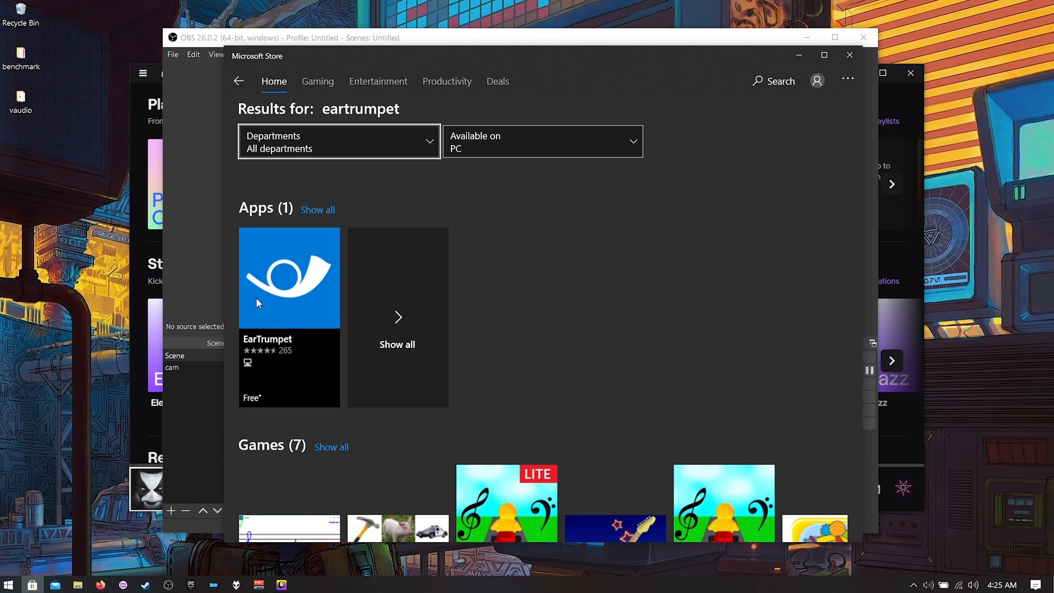
Step: Select the free EarTrumpet app from the Microsoft Store search results
{"action": "left_click", "coordinate": [289, 278]}
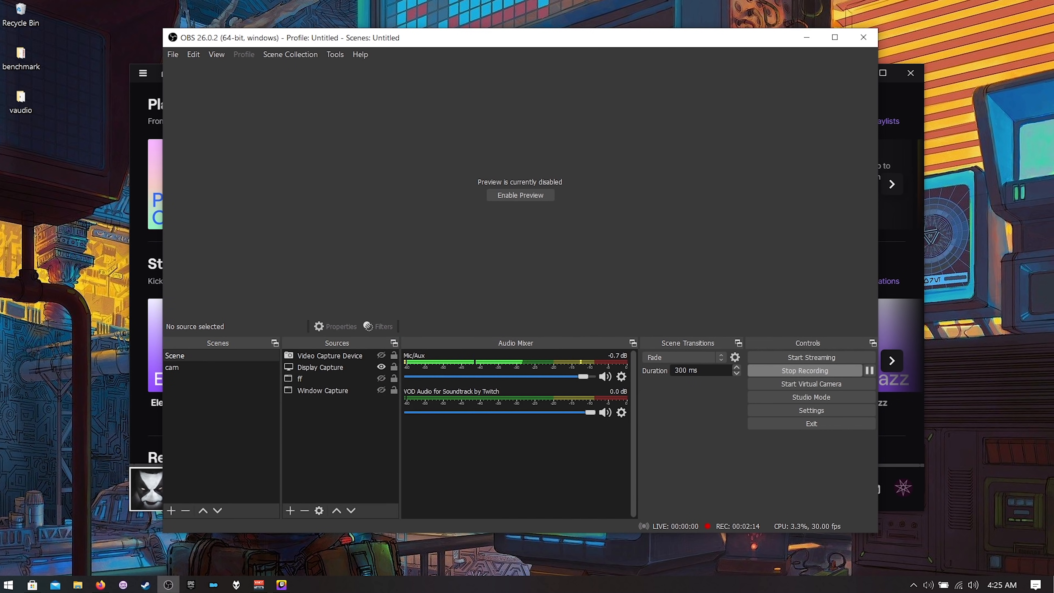
Step: Reach 'Turn system icons on or off' from the taskbar settings page
{"action": "left_click", "coordinate": [956, 584]}
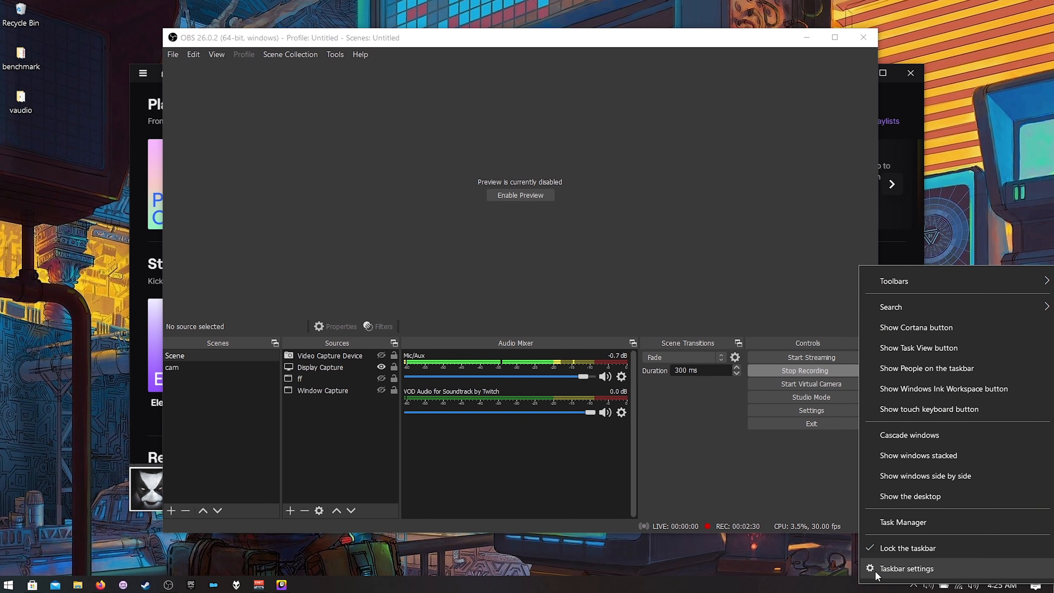
{"action": "left_click", "coordinate": [907, 569]}
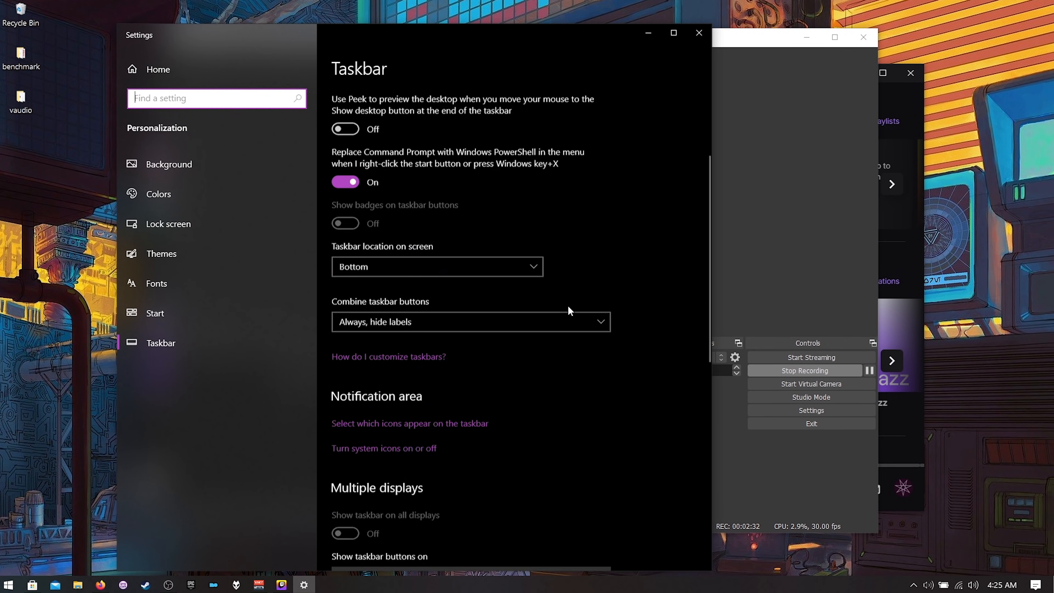
{"action": "scroll", "scroll_direction": "down", "scroll_amount": 3}
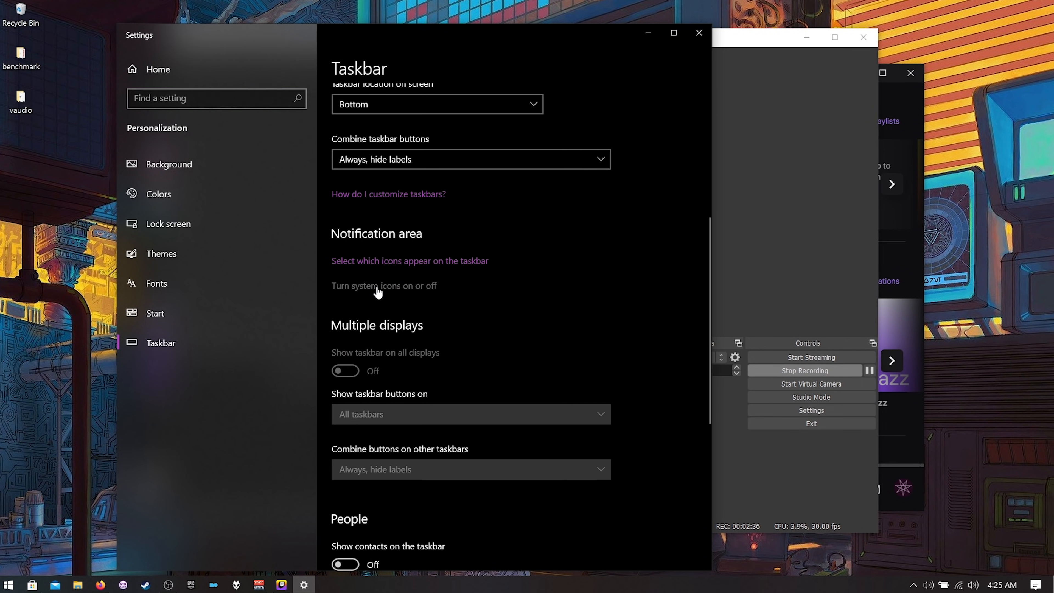
{"action": "left_click", "coordinate": [384, 285]}
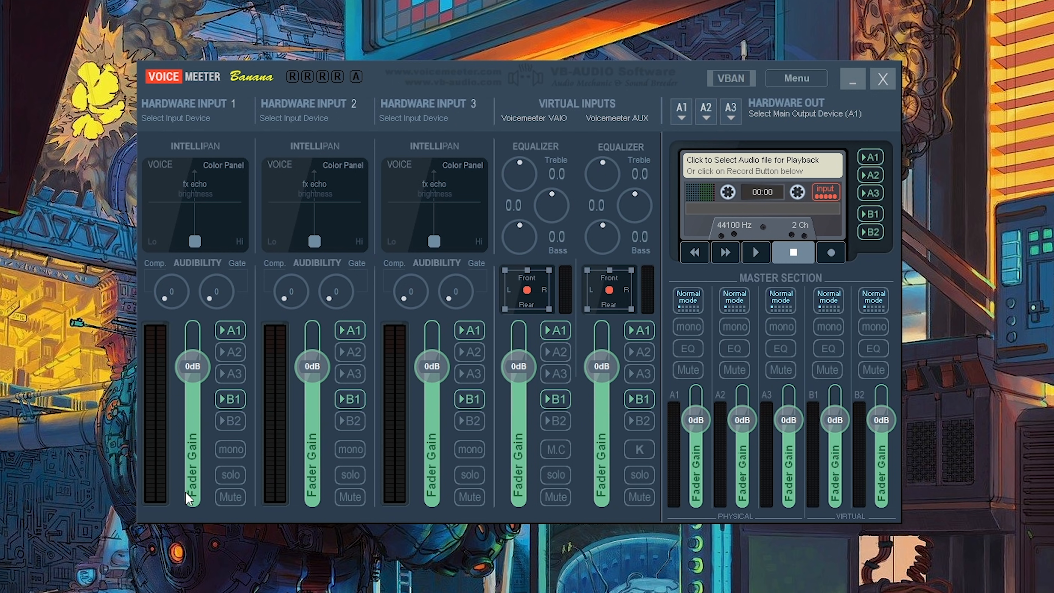
{"action": "mouse_move", "coordinate": [544, 150]}
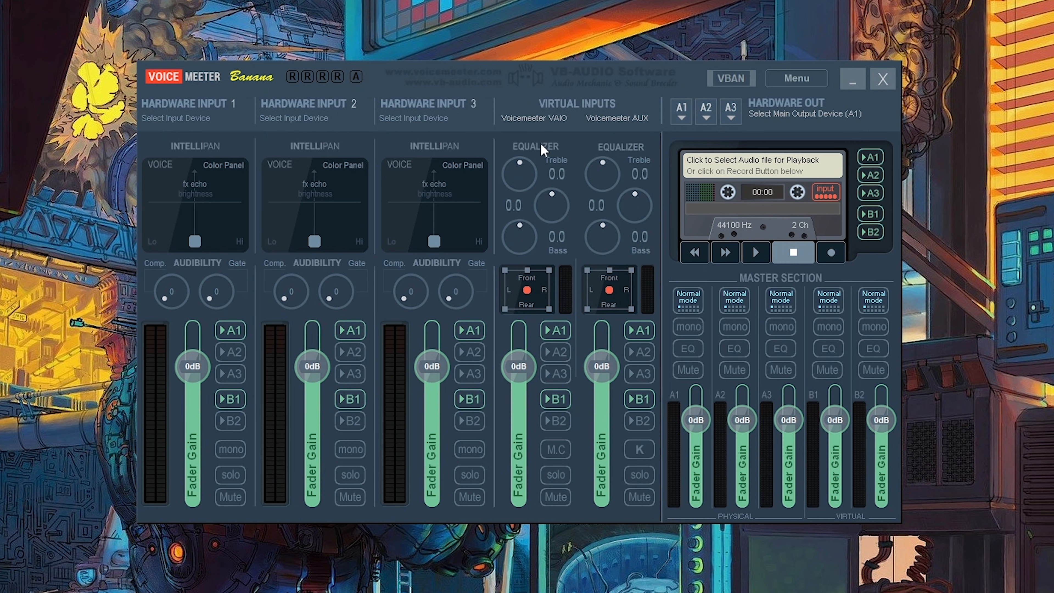
{"action": "mouse_move", "coordinate": [671, 133]}
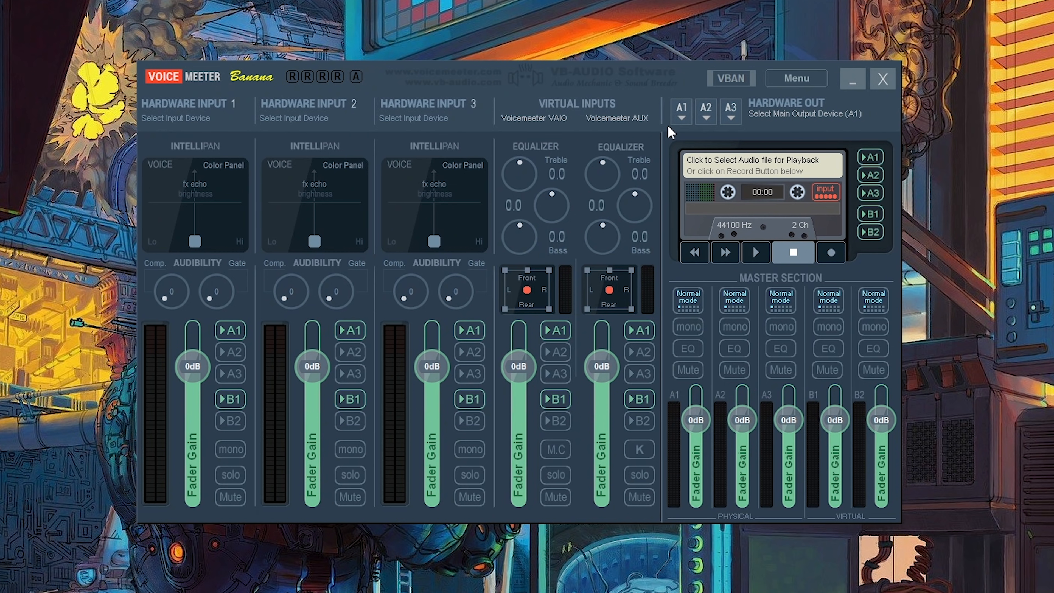
{"action": "mouse_move", "coordinate": [497, 129]}
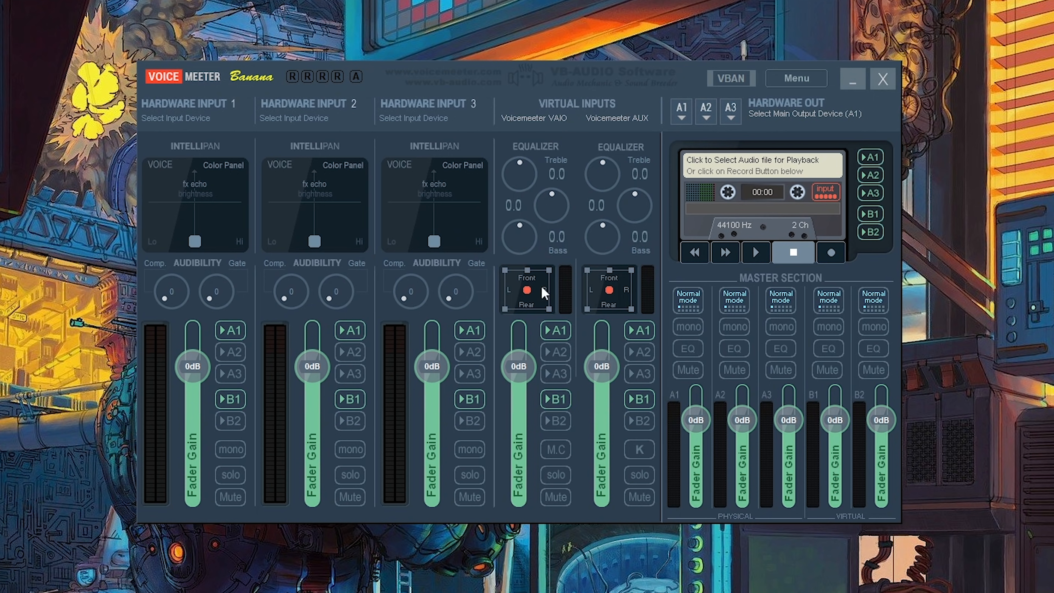
{"action": "mouse_move", "coordinate": [531, 121]}
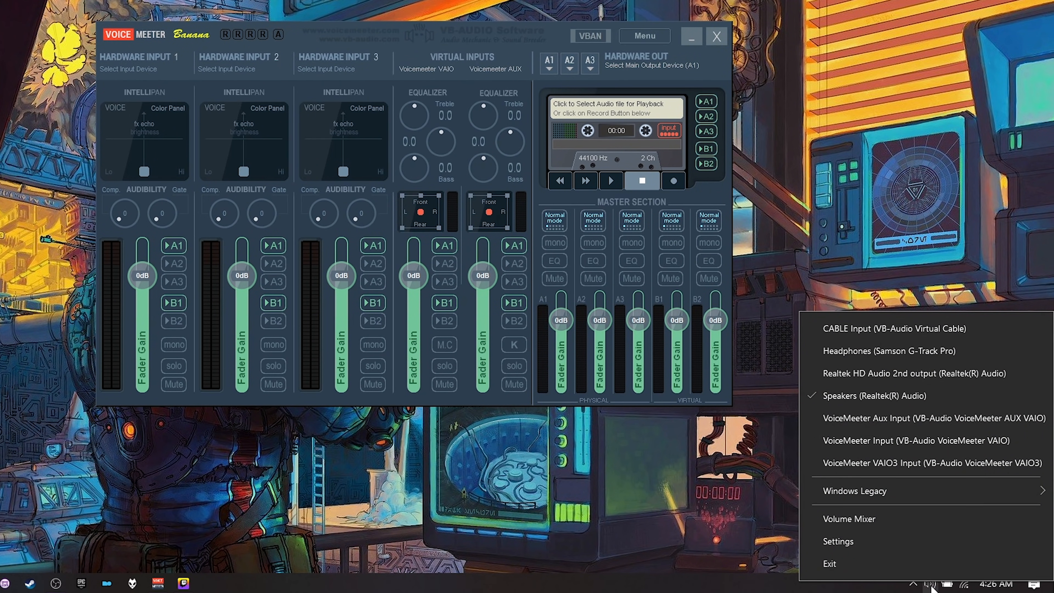
{"action": "mouse_move", "coordinate": [938, 441]}
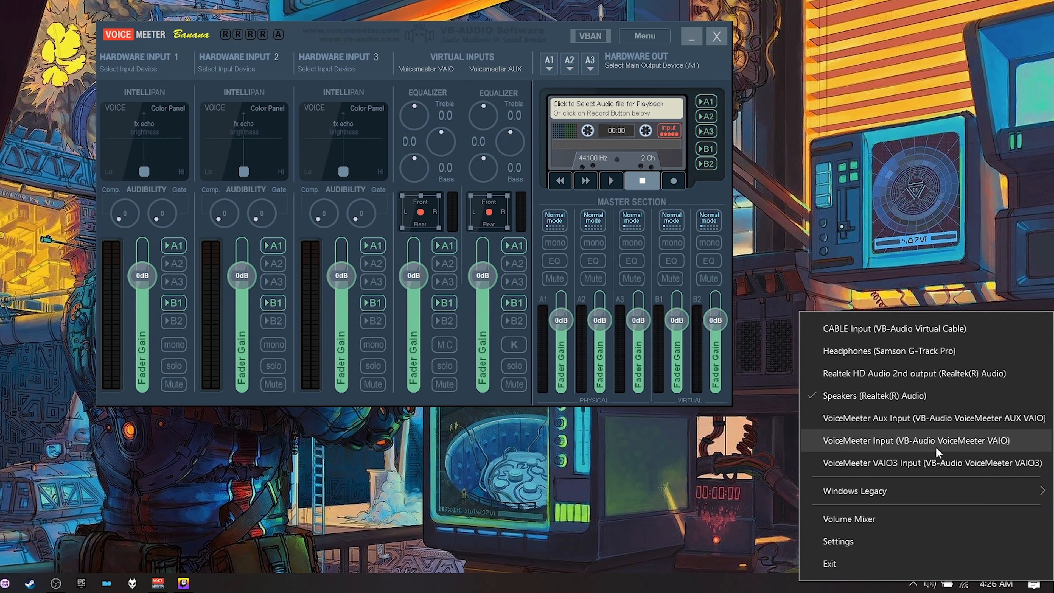
{"action": "mouse_move", "coordinate": [939, 451]}
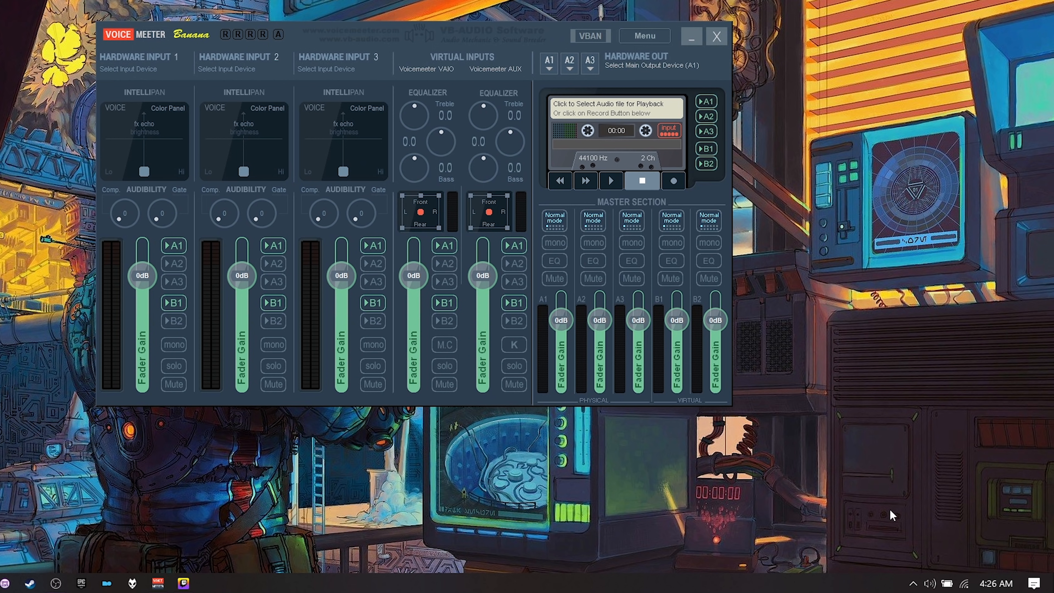
{"action": "mouse_move", "coordinate": [916, 357]}
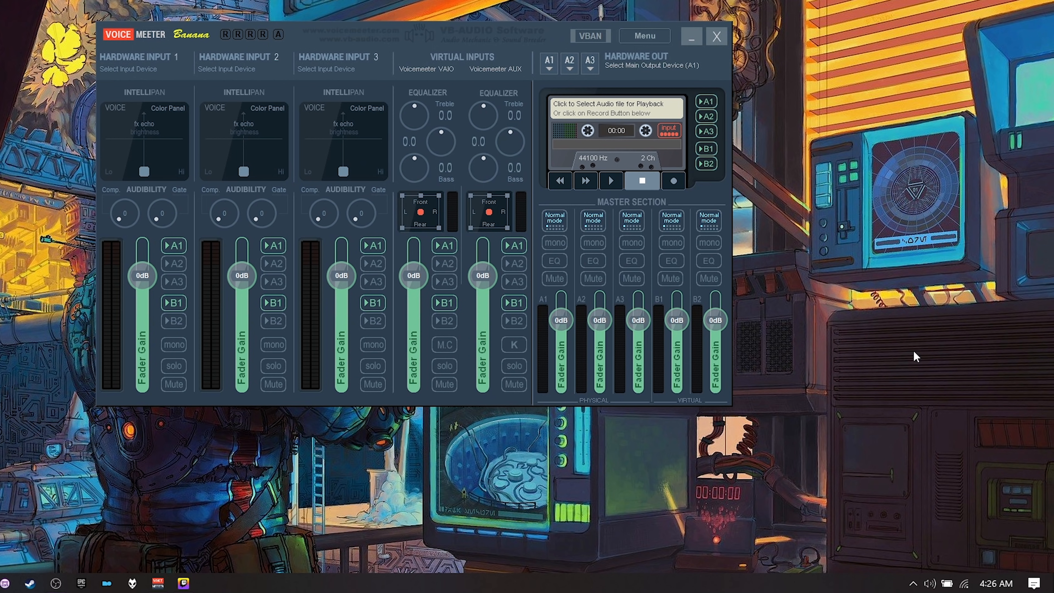
{"action": "mouse_move", "coordinate": [416, 289]}
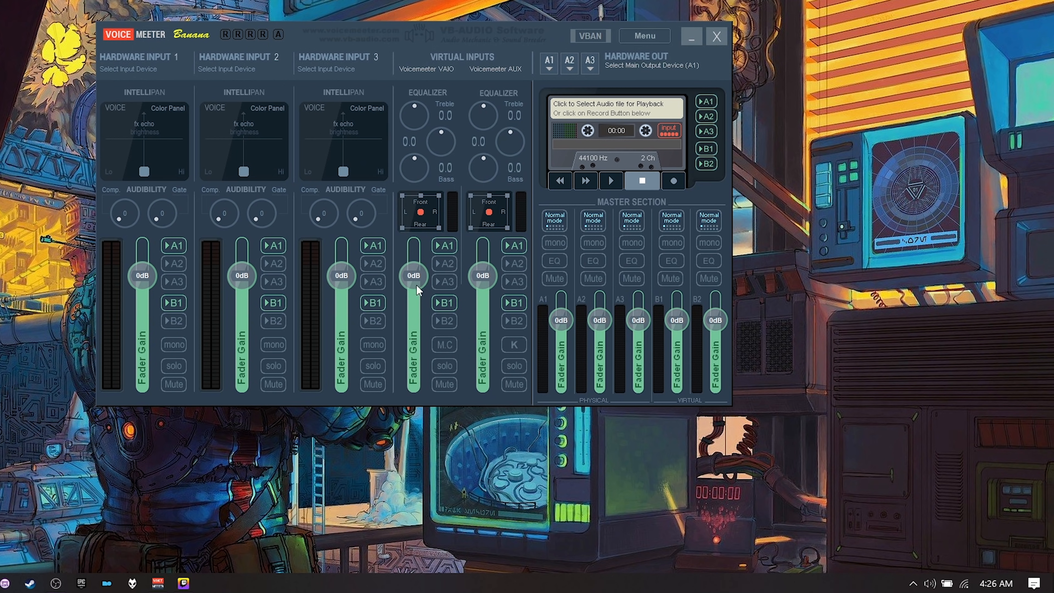
Step: Set Hardware Out A1 to WDM: Speakers (Realtek(R) Audio) and confirm it is checked
{"action": "left_click", "coordinate": [549, 62]}
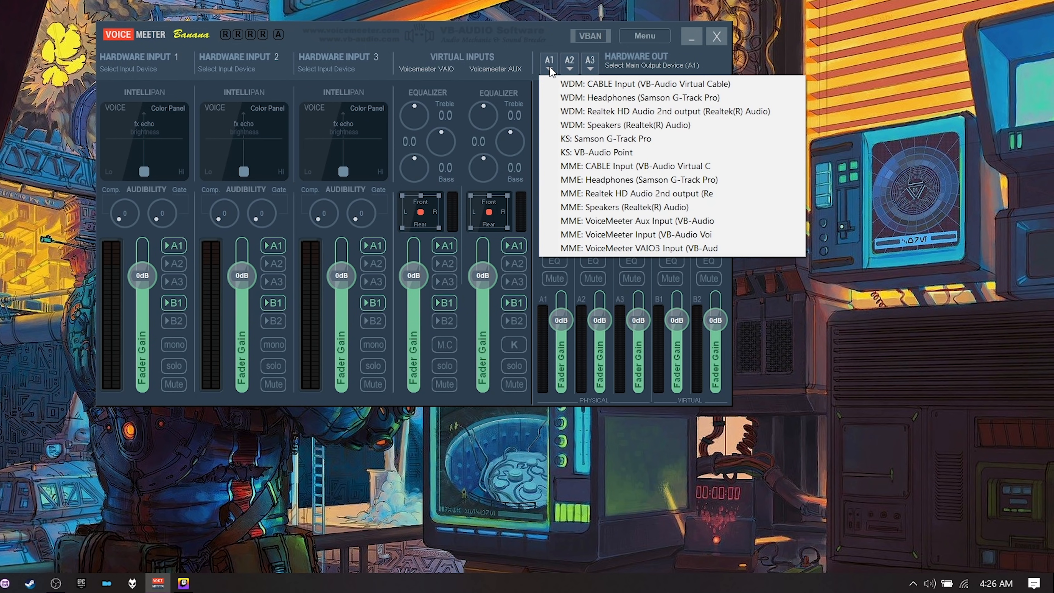
{"action": "mouse_move", "coordinate": [588, 69]}
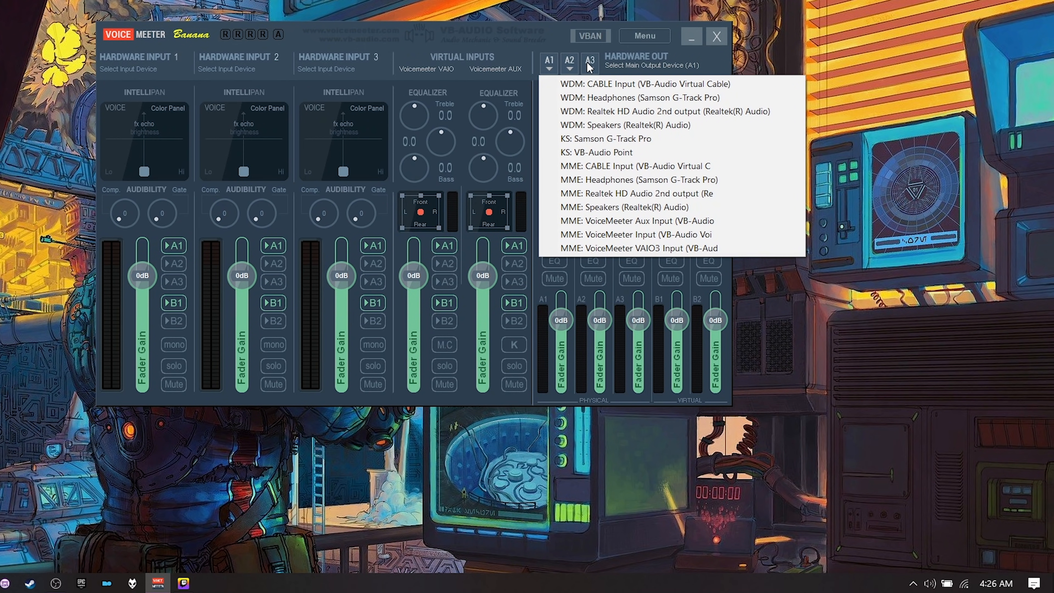
{"action": "mouse_move", "coordinate": [581, 98]}
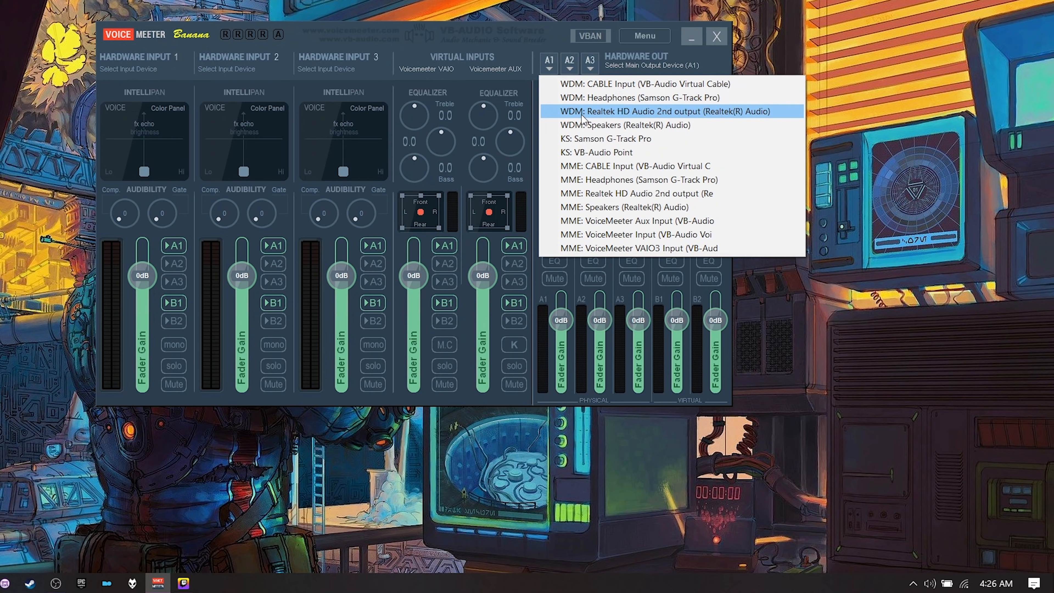
{"action": "mouse_move", "coordinate": [606, 126]}
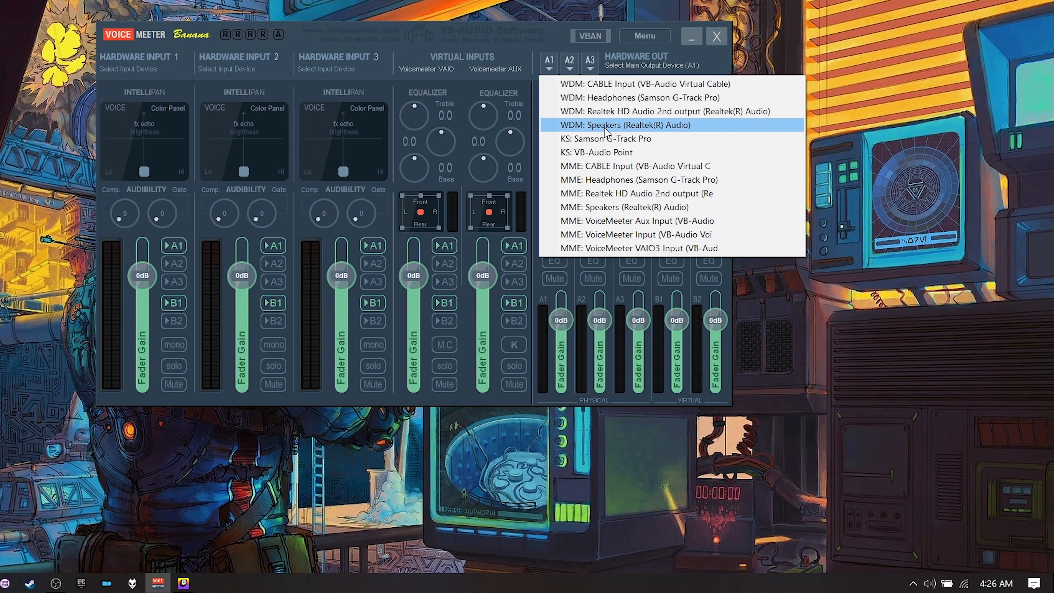
{"action": "left_click", "coordinate": [626, 125]}
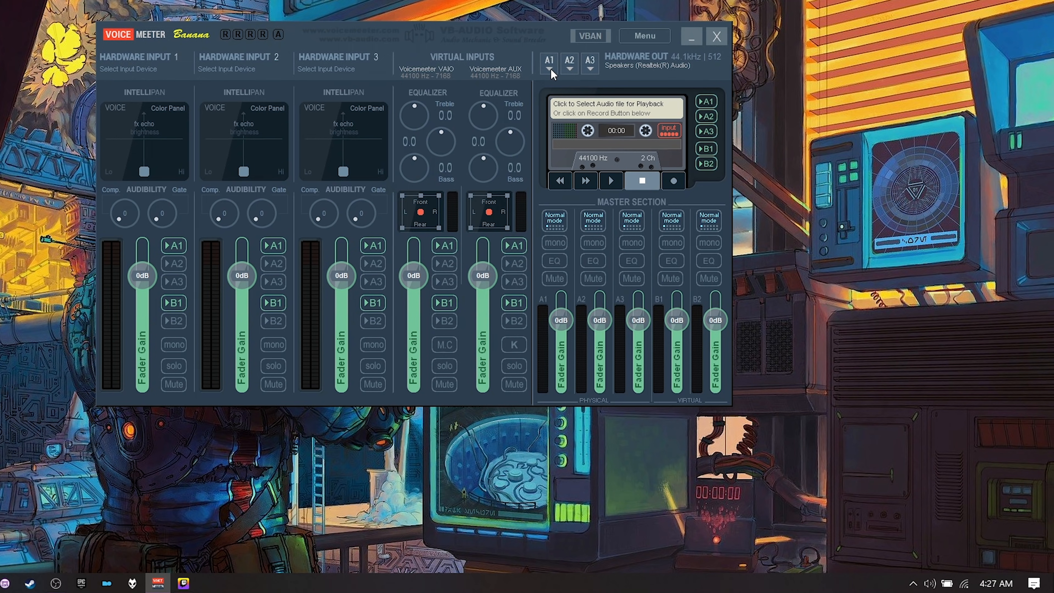
{"action": "left_click", "coordinate": [549, 65]}
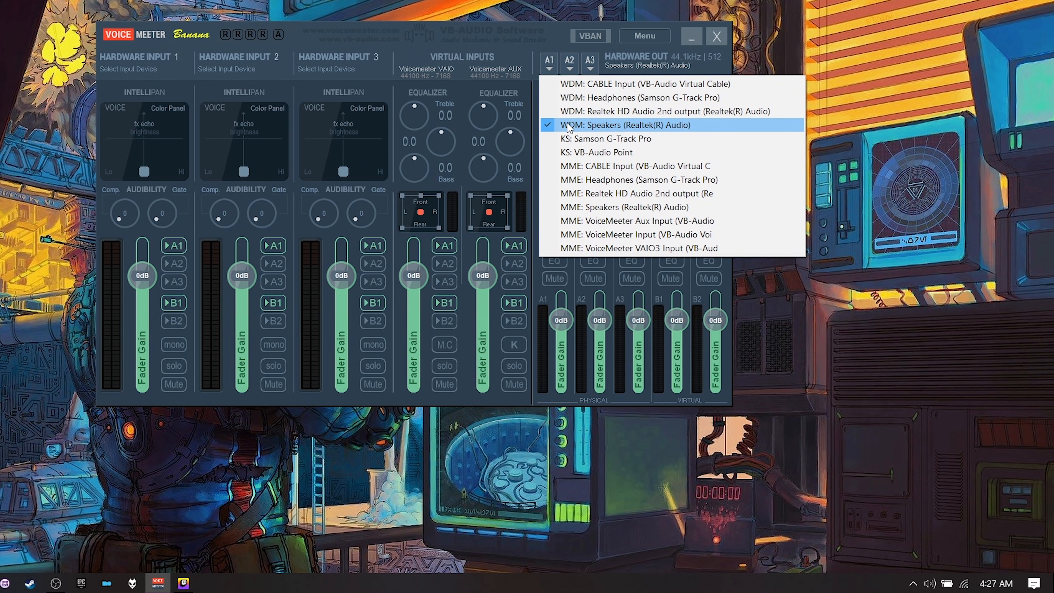
{"action": "mouse_move", "coordinate": [584, 128]}
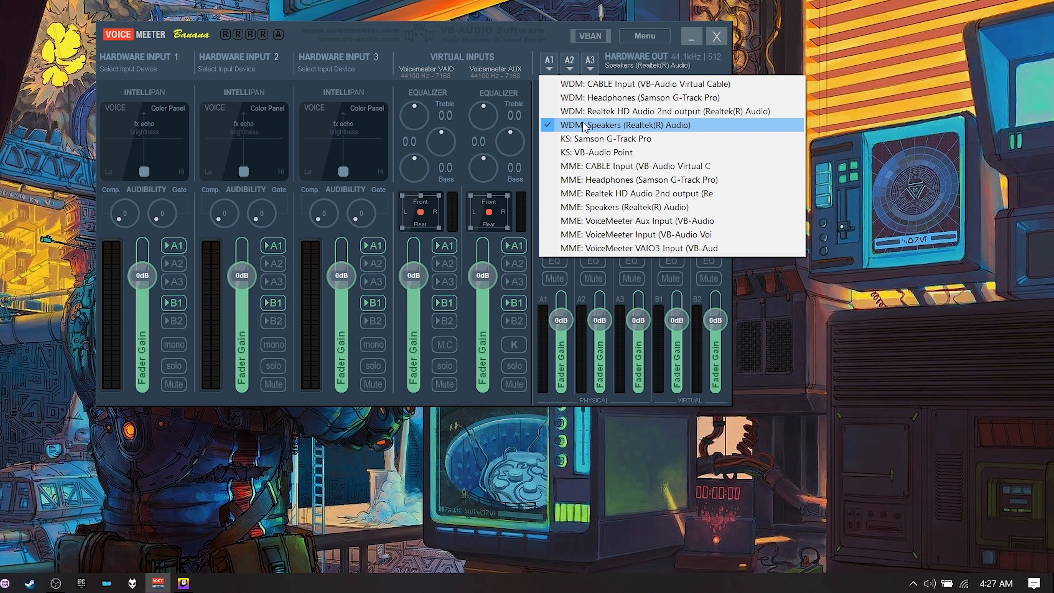
{"action": "mouse_move", "coordinate": [584, 128]}
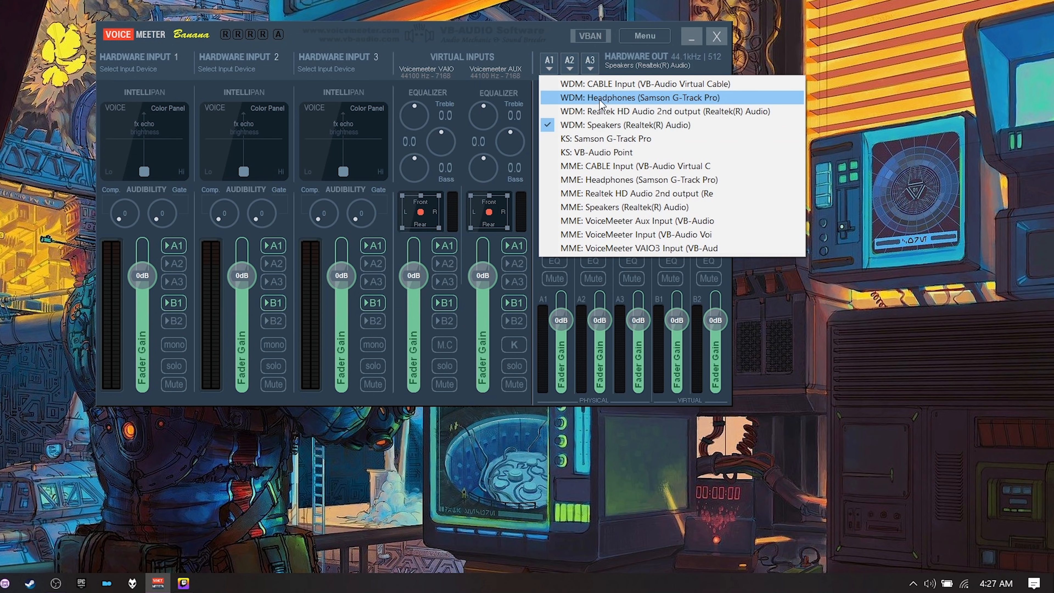
{"action": "mouse_move", "coordinate": [616, 166]}
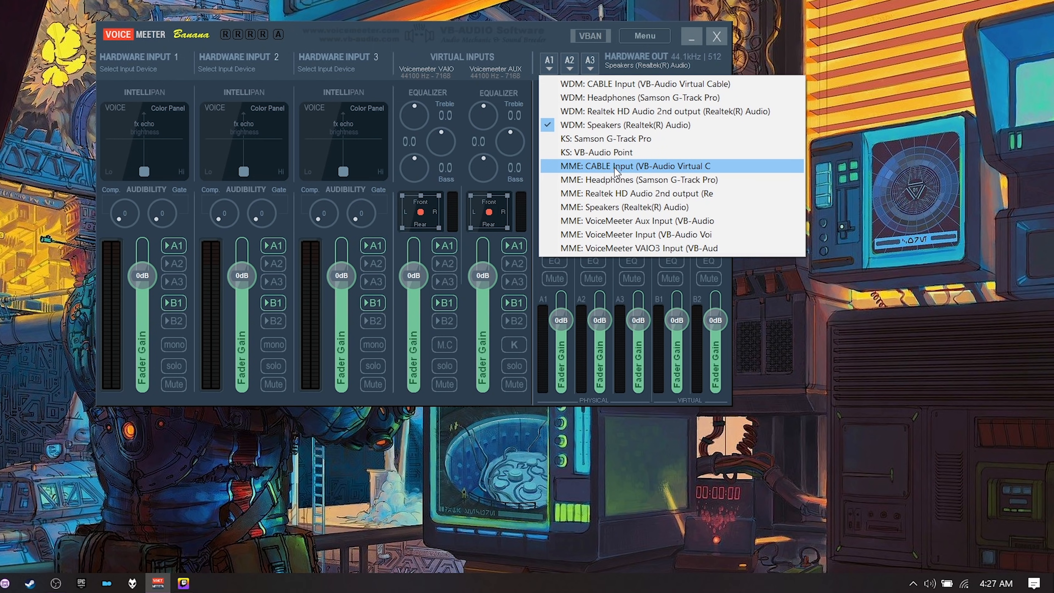
{"action": "mouse_move", "coordinate": [631, 111]}
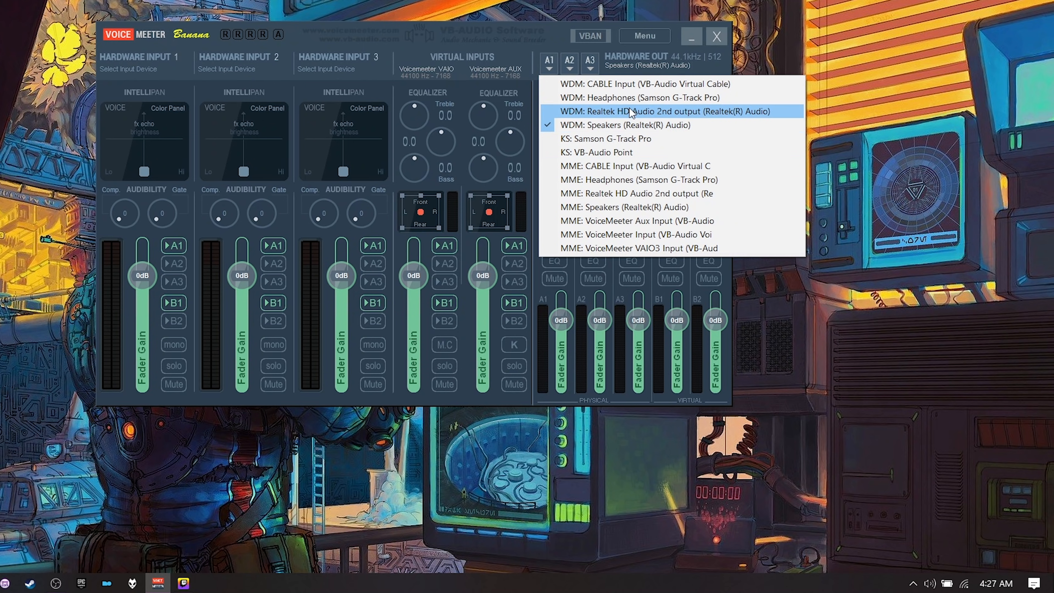
{"action": "mouse_move", "coordinate": [580, 121]}
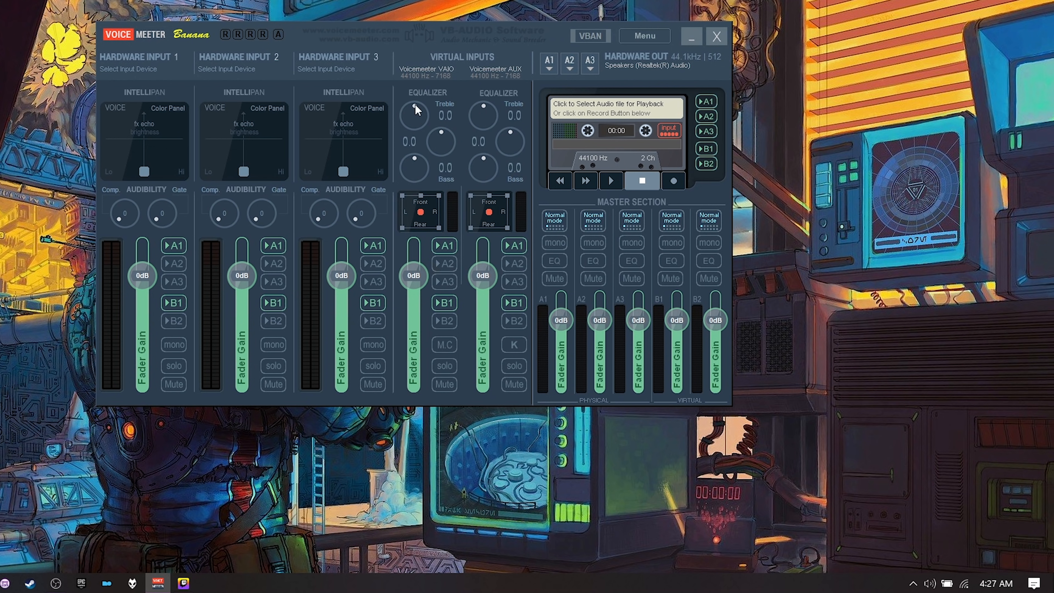
{"action": "mouse_move", "coordinate": [394, 394]}
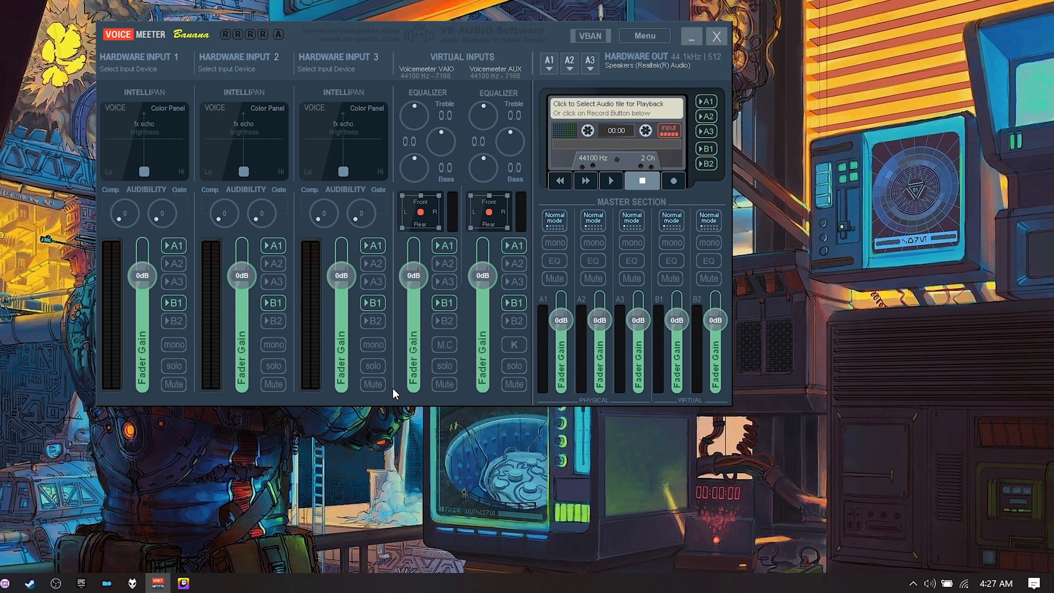
{"action": "mouse_move", "coordinate": [536, 62]}
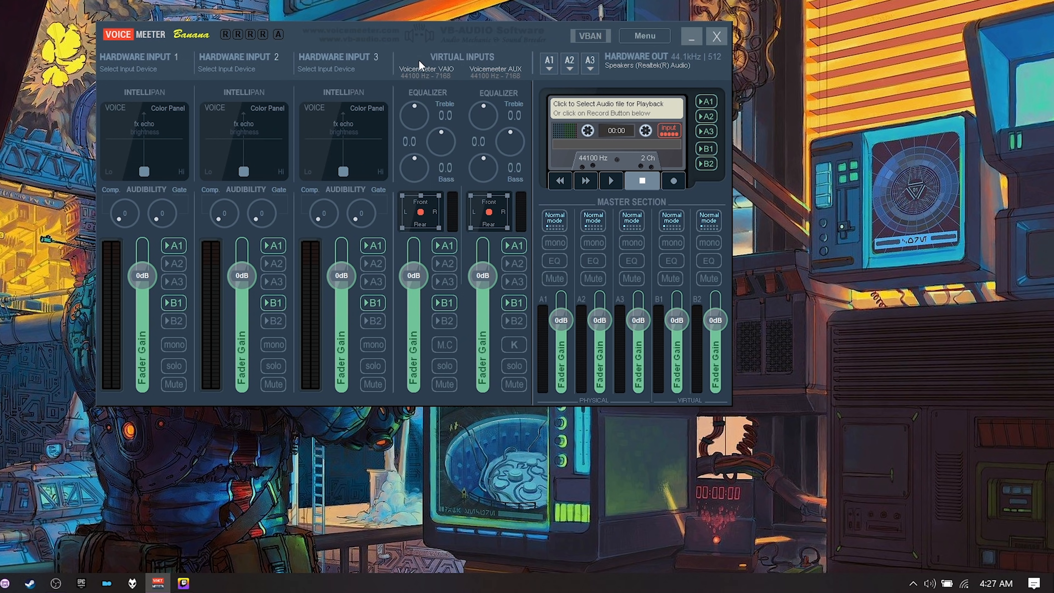
{"action": "mouse_move", "coordinate": [495, 162]}
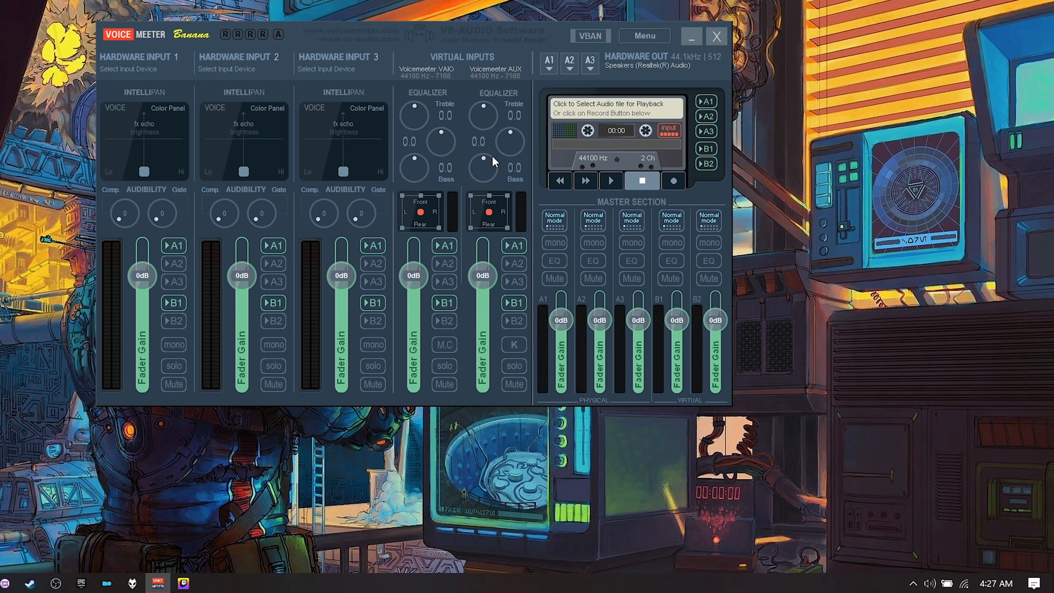
{"action": "mouse_move", "coordinate": [519, 338]}
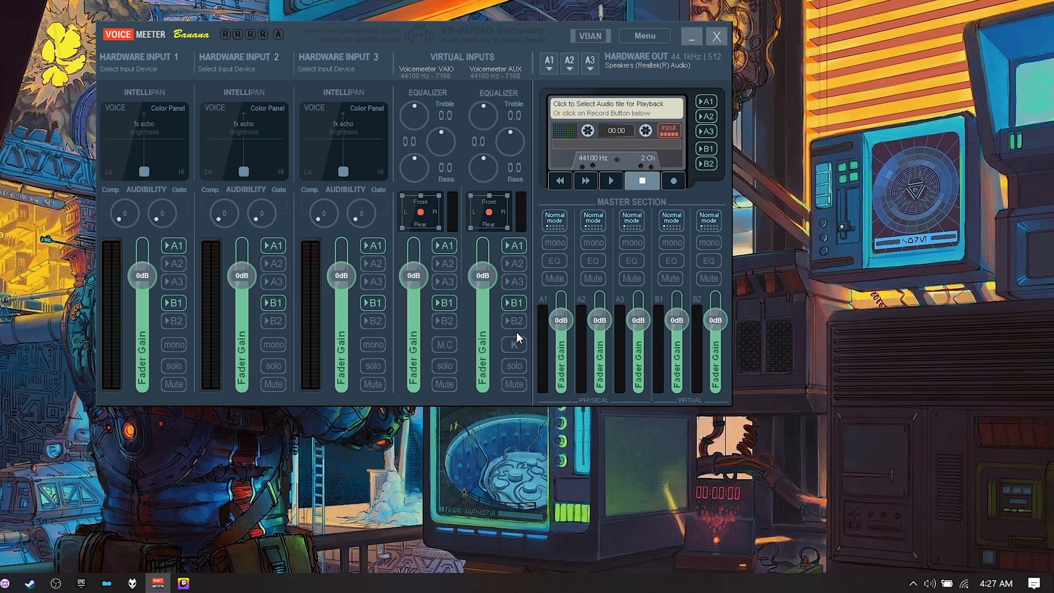
{"action": "mouse_move", "coordinate": [903, 555]}
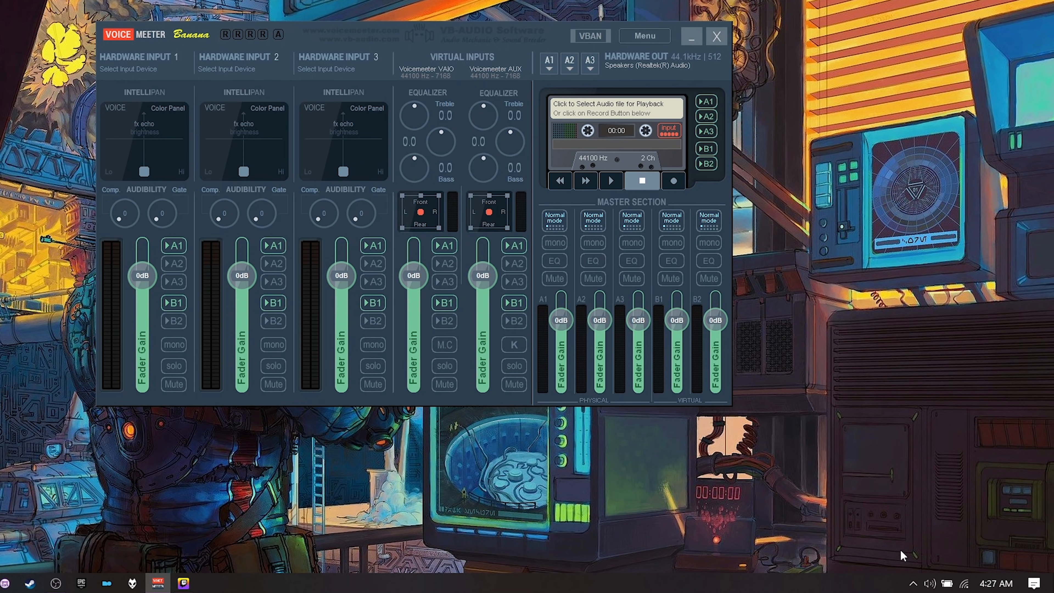
Step: Bring Spotify forward and list its playback devices in the EarTrumpet mixer
{"action": "left_click", "coordinate": [932, 583]}
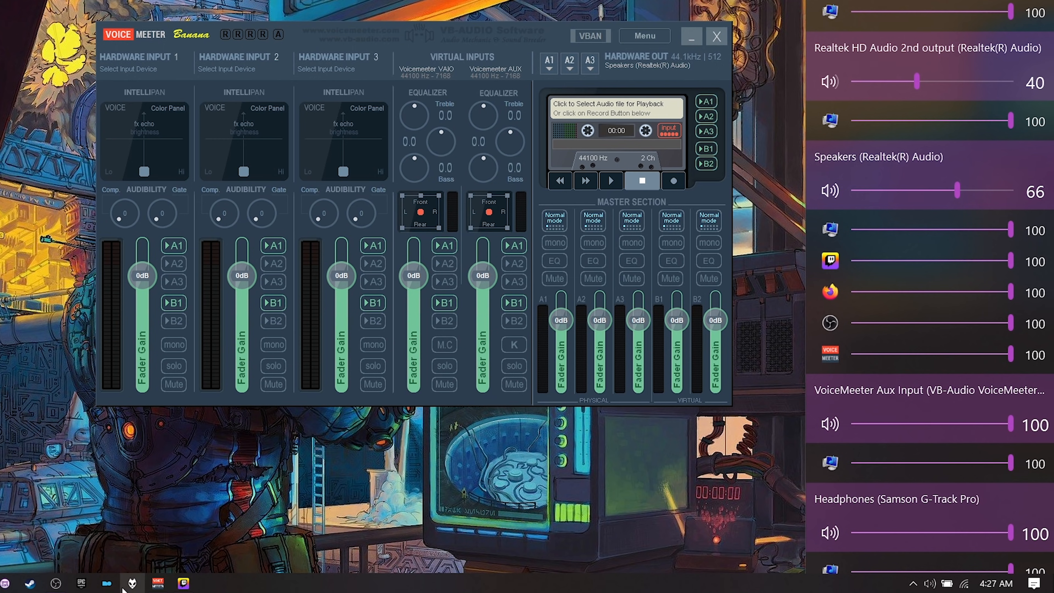
{"action": "left_click", "coordinate": [209, 583]}
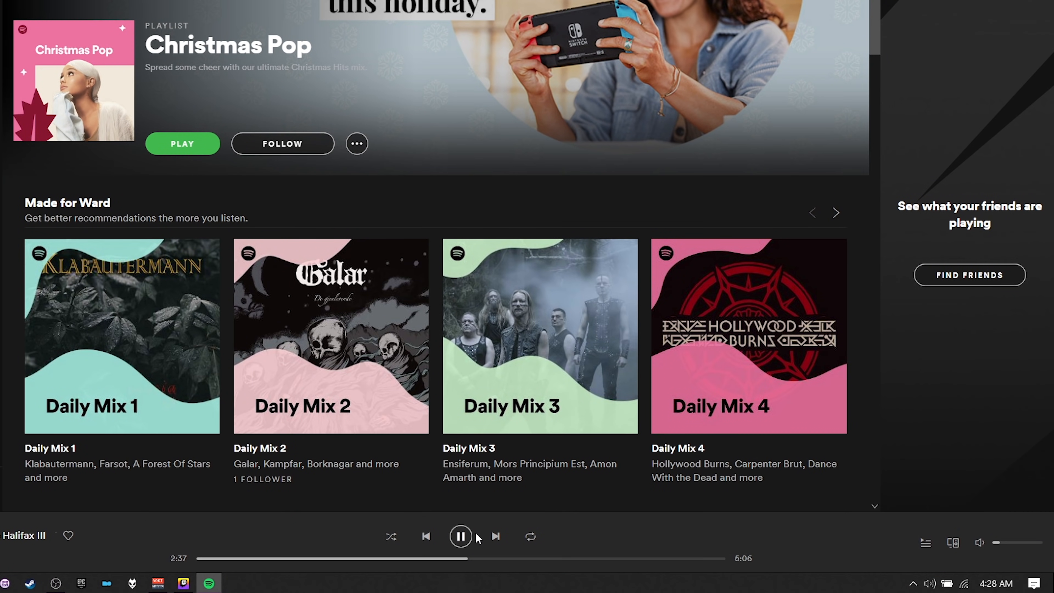
{"action": "left_click", "coordinate": [930, 583]}
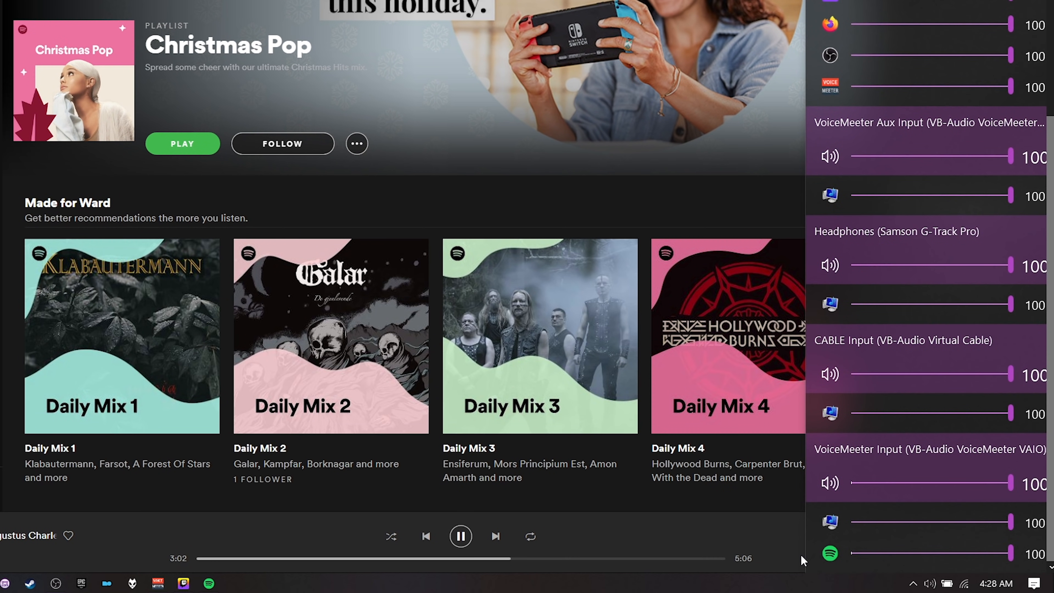
{"action": "mouse_move", "coordinate": [832, 553]}
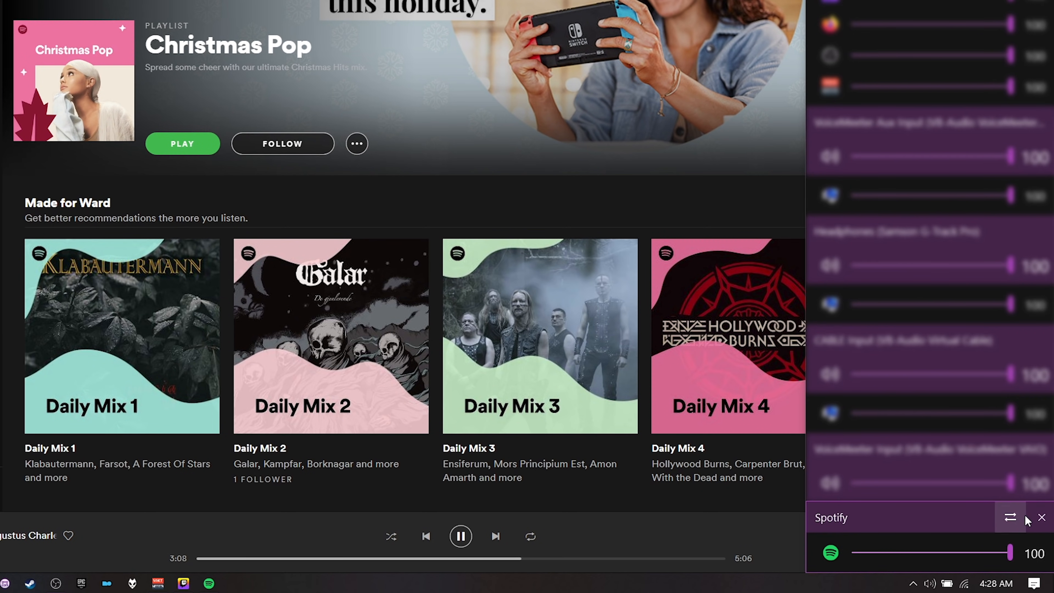
{"action": "left_click", "coordinate": [1010, 516]}
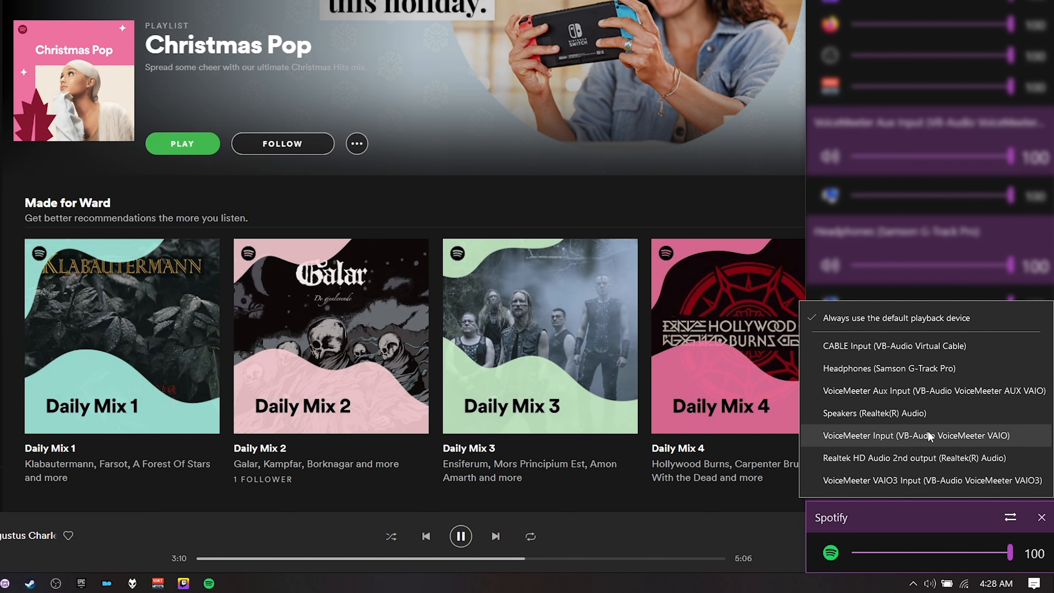
{"action": "mouse_move", "coordinate": [993, 318]}
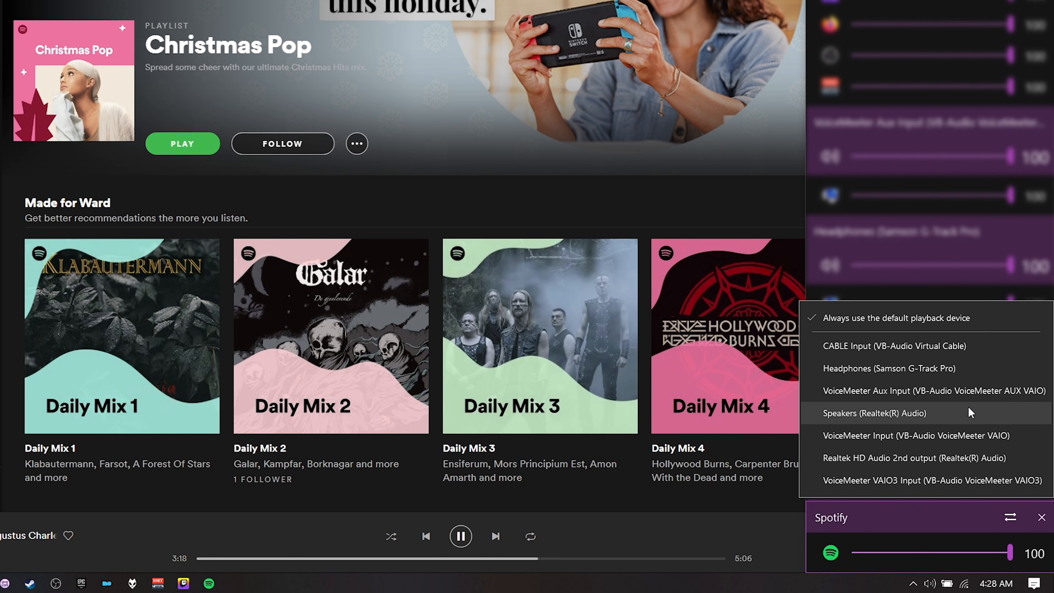
{"action": "mouse_move", "coordinate": [972, 411]}
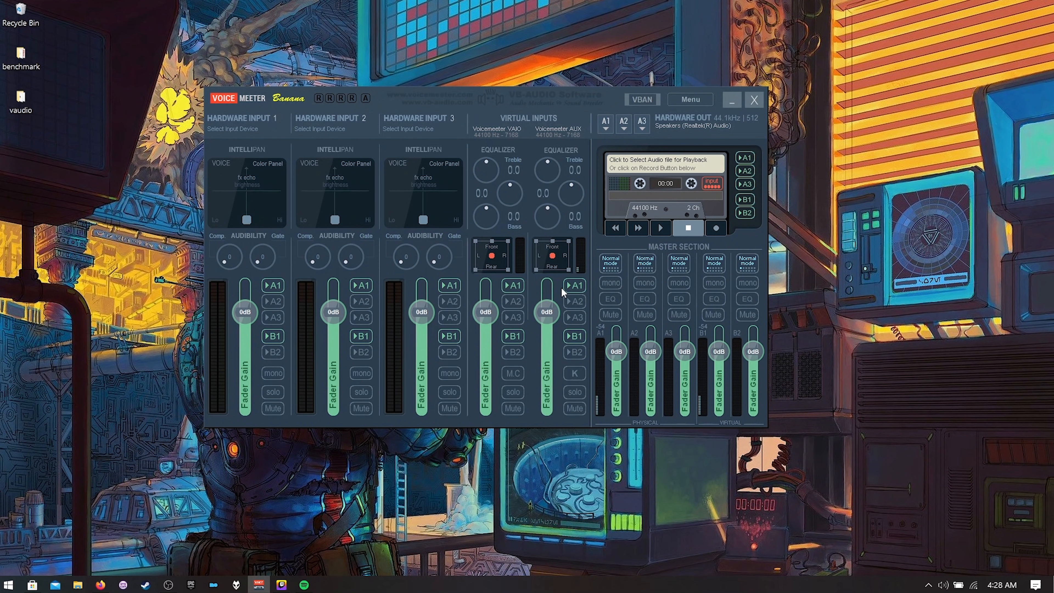
{"action": "mouse_move", "coordinate": [577, 273]}
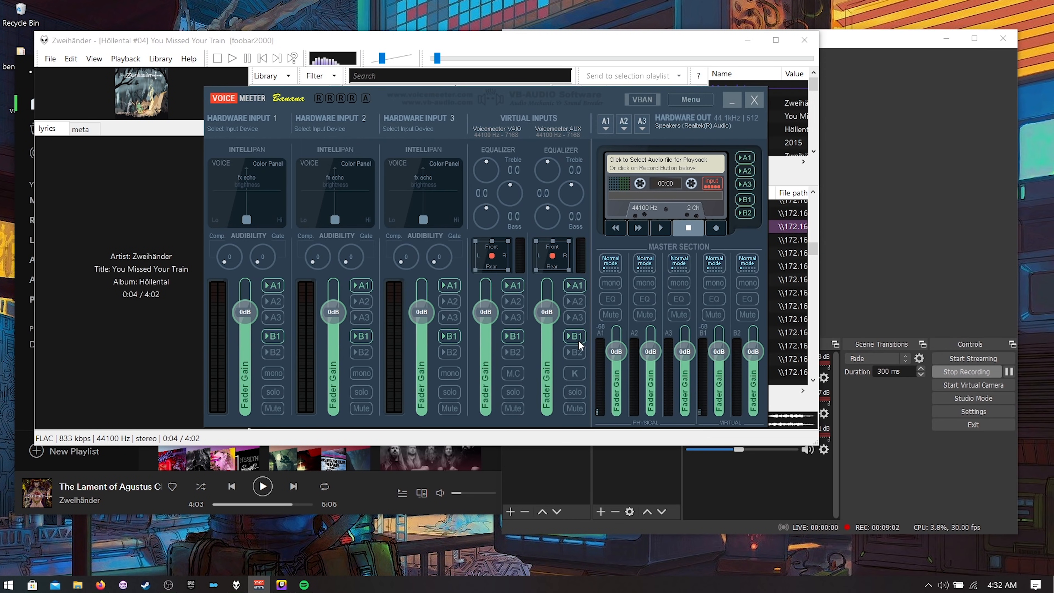
Step: Light the B2 button on the AUX strip so it feeds both B1 and B2
{"action": "left_click", "coordinate": [574, 352]}
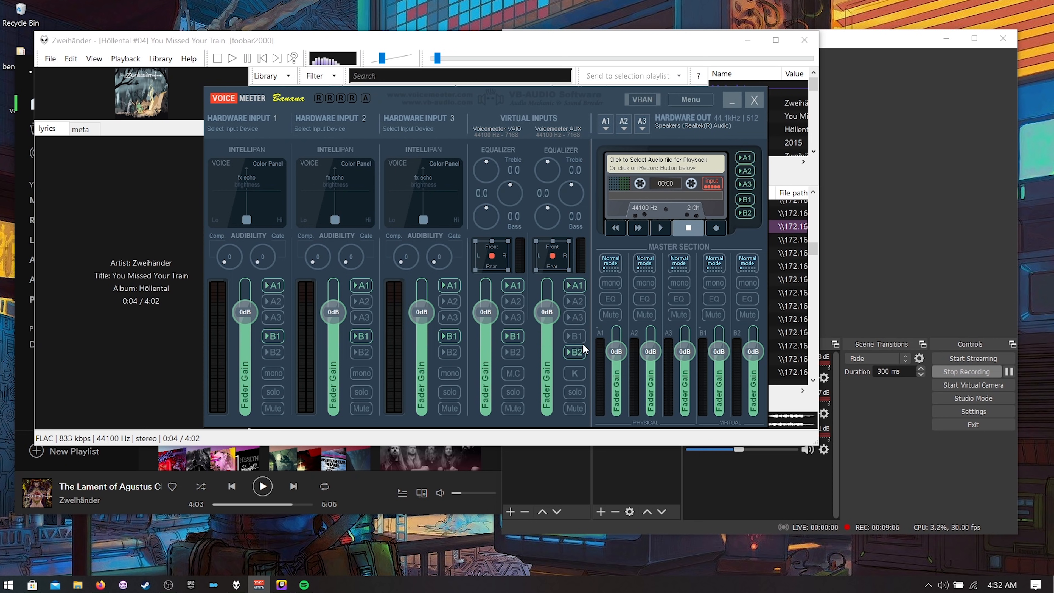
{"action": "mouse_move", "coordinate": [524, 321]}
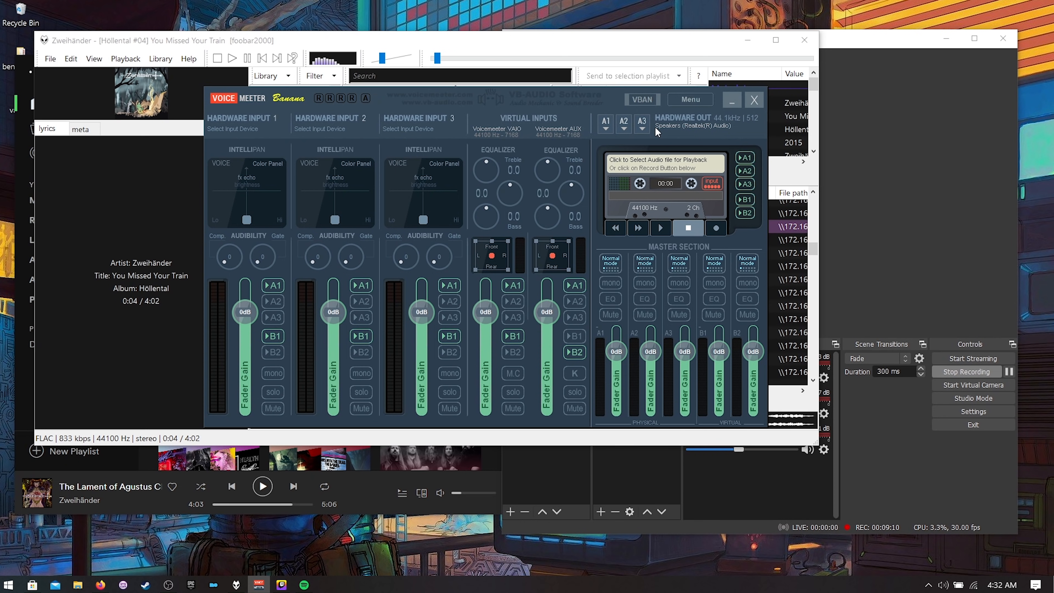
{"action": "mouse_move", "coordinate": [575, 364]}
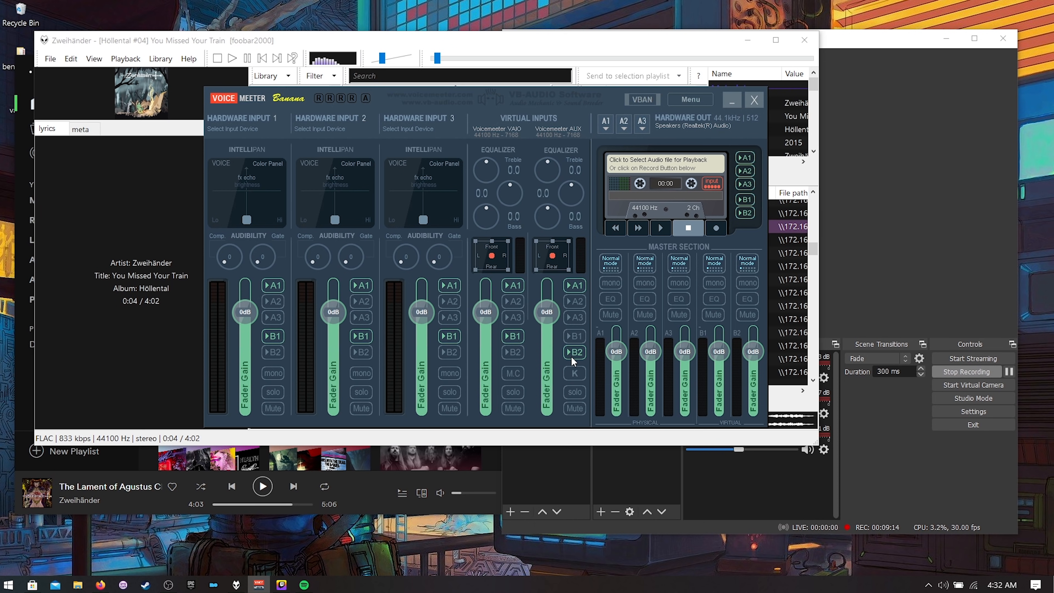
{"action": "left_click", "coordinate": [575, 336]}
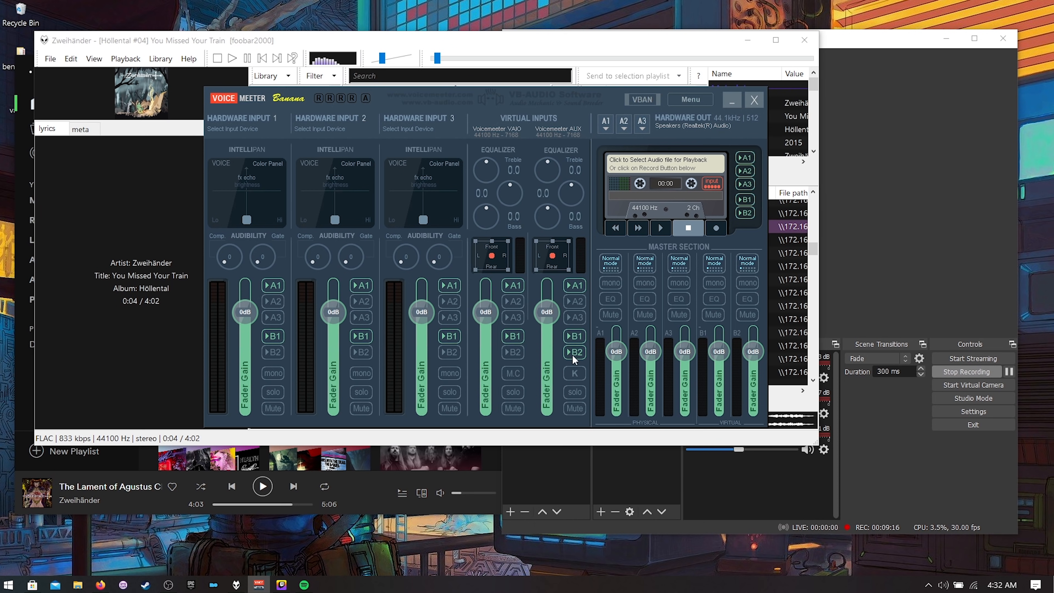
{"action": "mouse_move", "coordinate": [564, 350]}
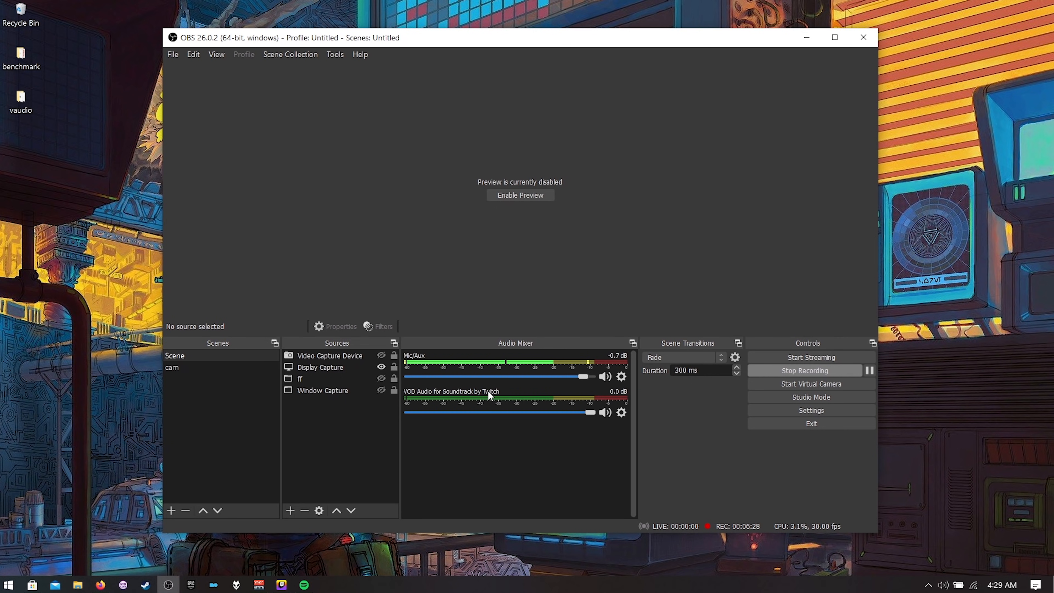
Step: Set Desktop Audio to VoiceMeeter Aux Input and Mic/Auxiliary Audio 2 to VoiceMeeter Output (VAIO)
{"action": "left_click", "coordinate": [811, 410]}
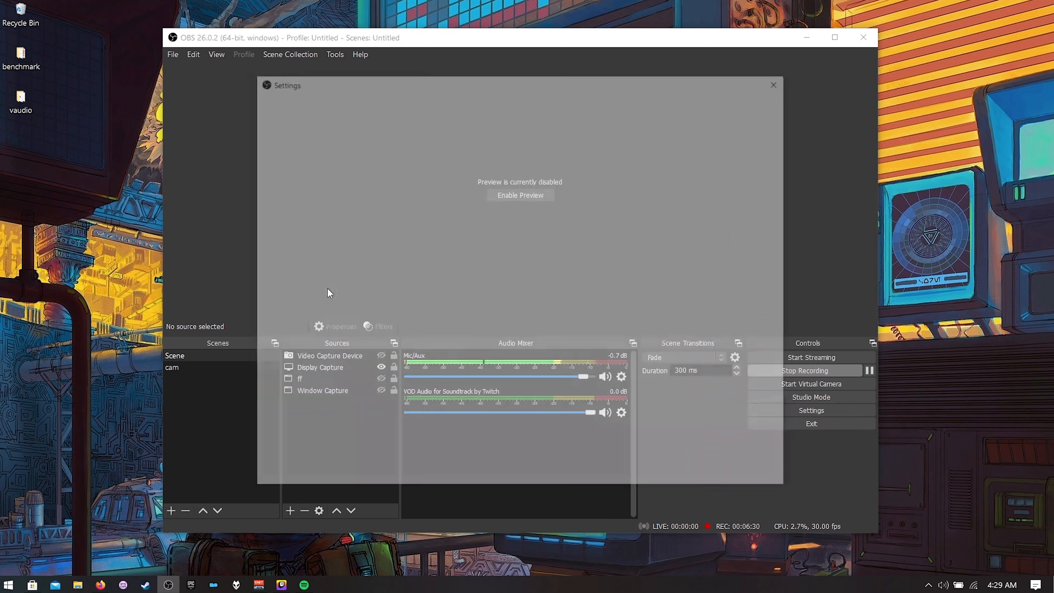
{"action": "left_click", "coordinate": [288, 186]}
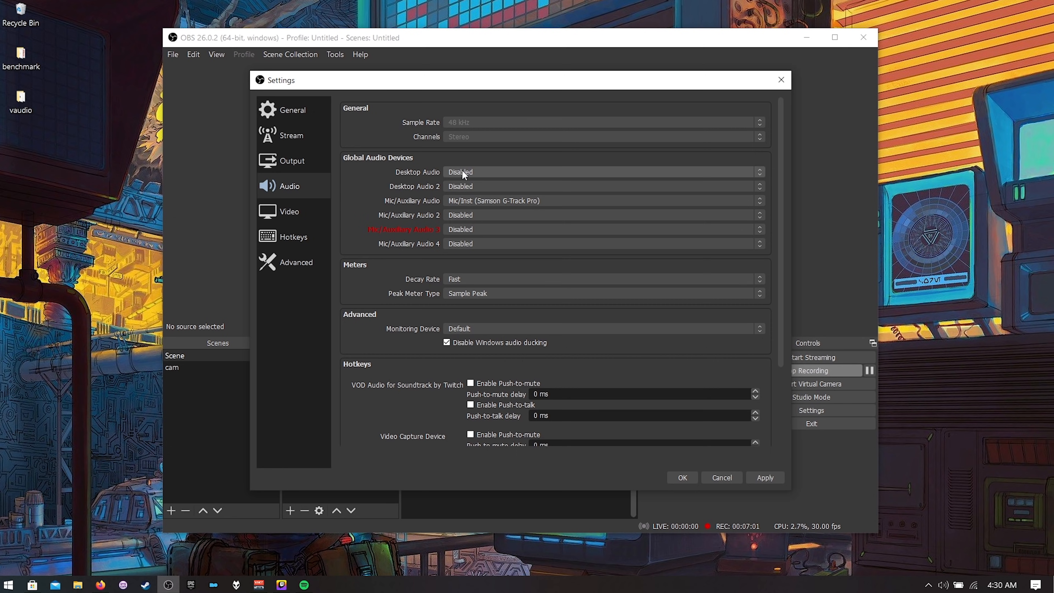
{"action": "left_click", "coordinate": [602, 172]}
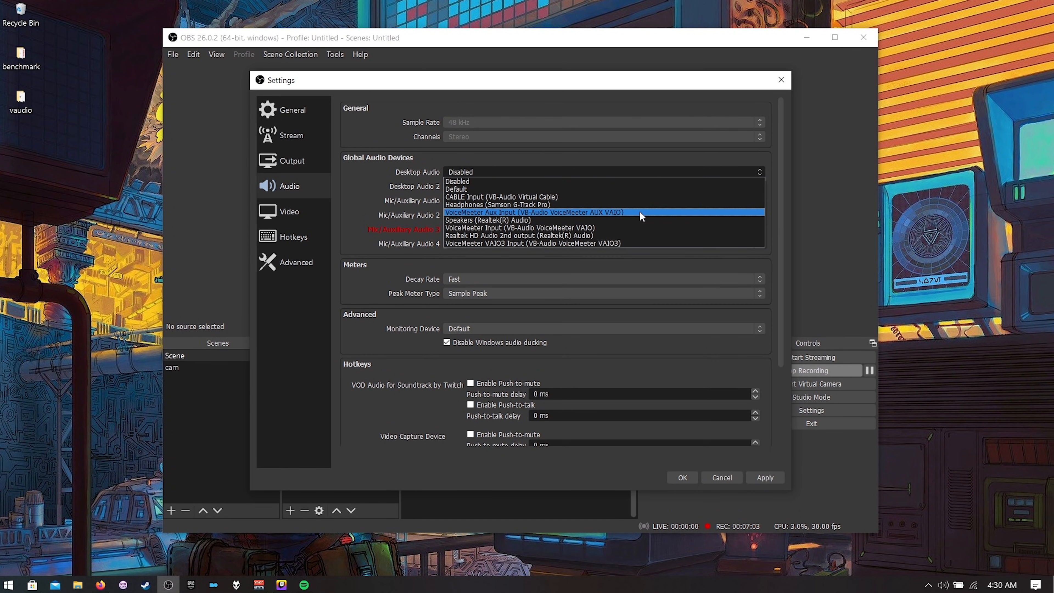
{"action": "left_click", "coordinate": [533, 212]}
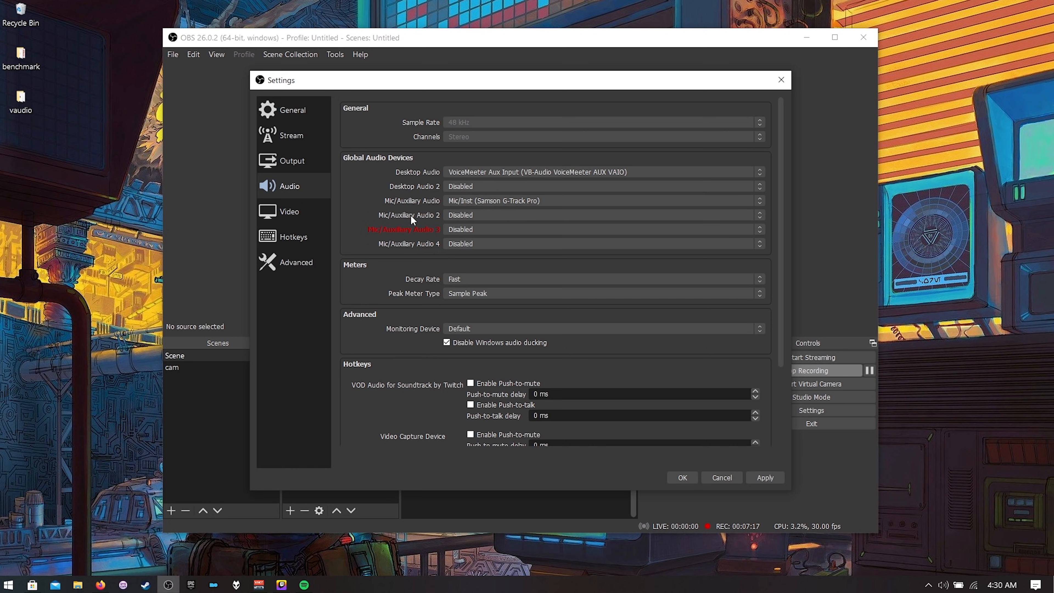
{"action": "left_click", "coordinate": [601, 215]}
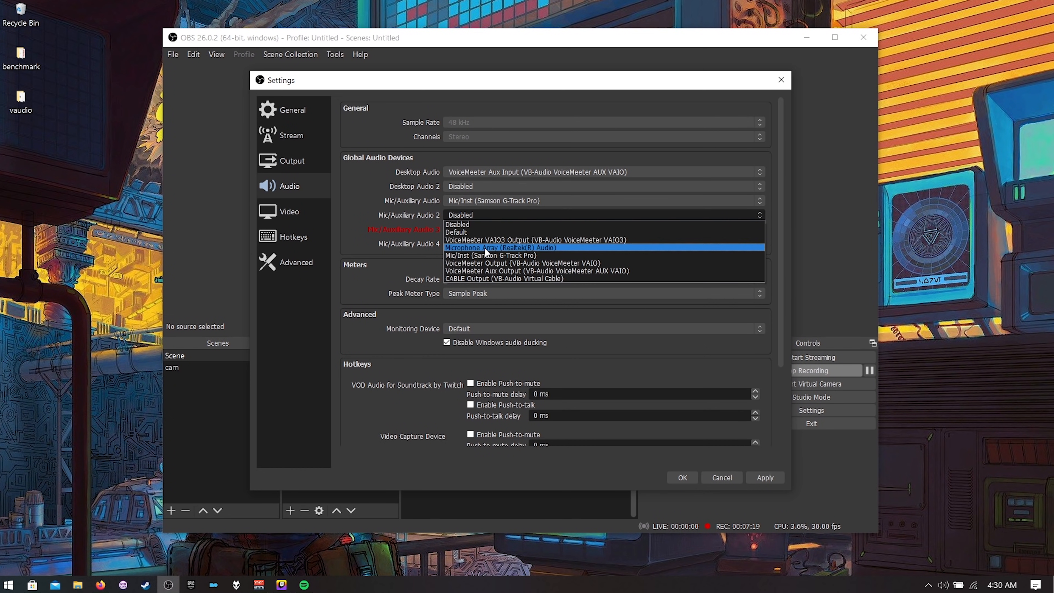
{"action": "mouse_move", "coordinate": [481, 263]}
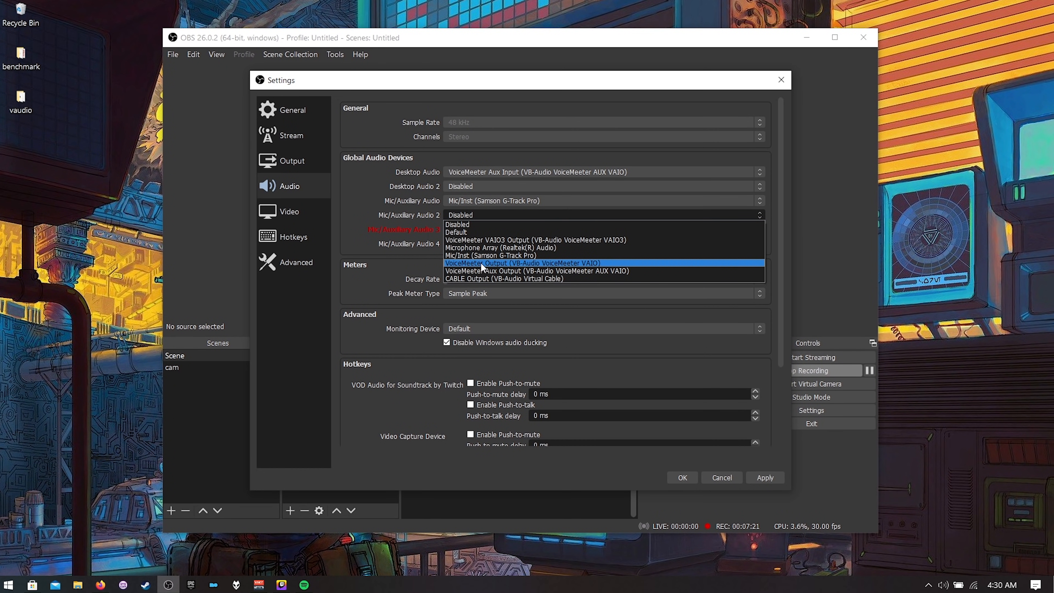
{"action": "left_click", "coordinate": [523, 263]}
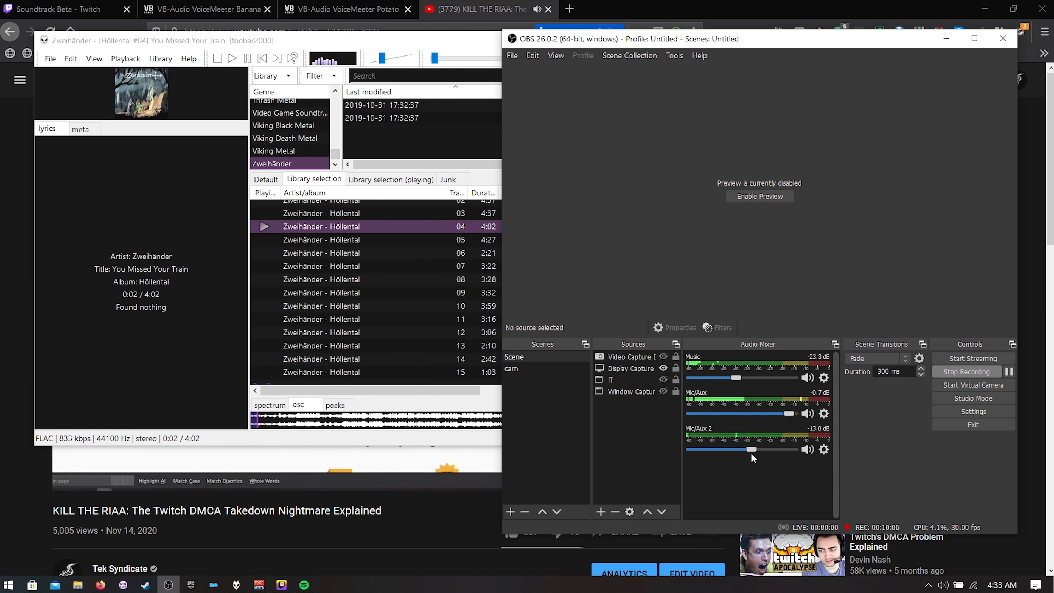
Step: Lower Mic/Aux 2 to about -32 dB and start renaming it Desktop Sneaky
{"action": "left_click_drag", "start_coordinate": [752, 450], "coordinate": [728, 450]}
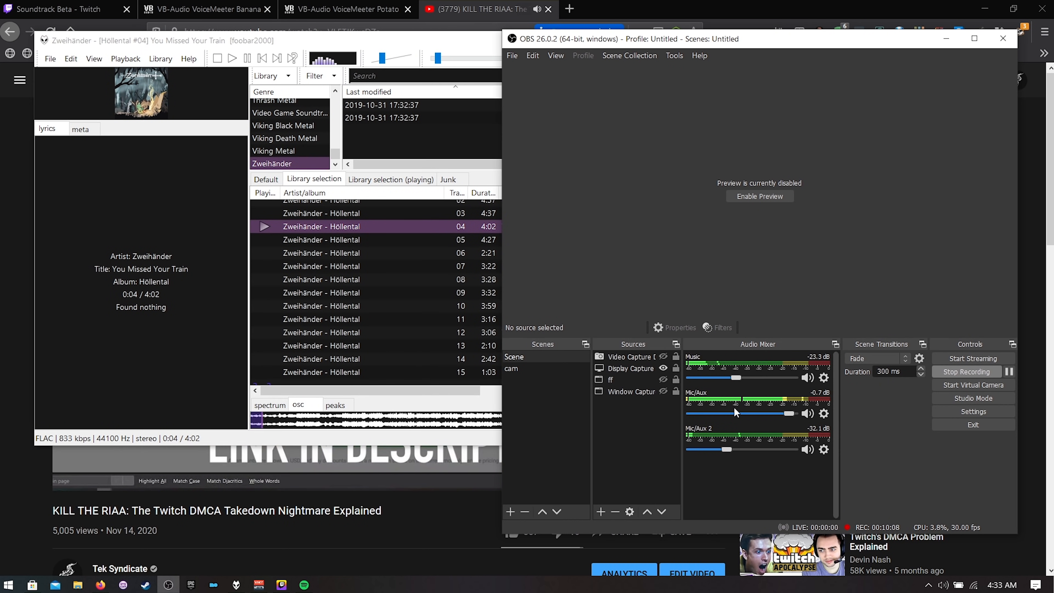
{"action": "right_click", "coordinate": [700, 434]}
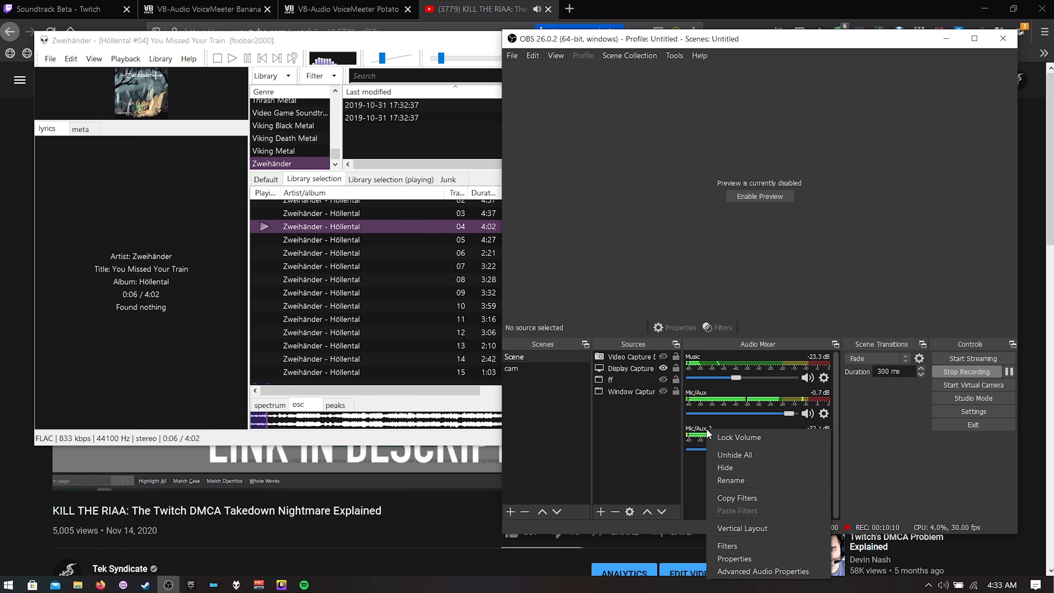
{"action": "left_click", "coordinate": [731, 480]}
{"action": "type", "text": "Desktop Sneaky"}
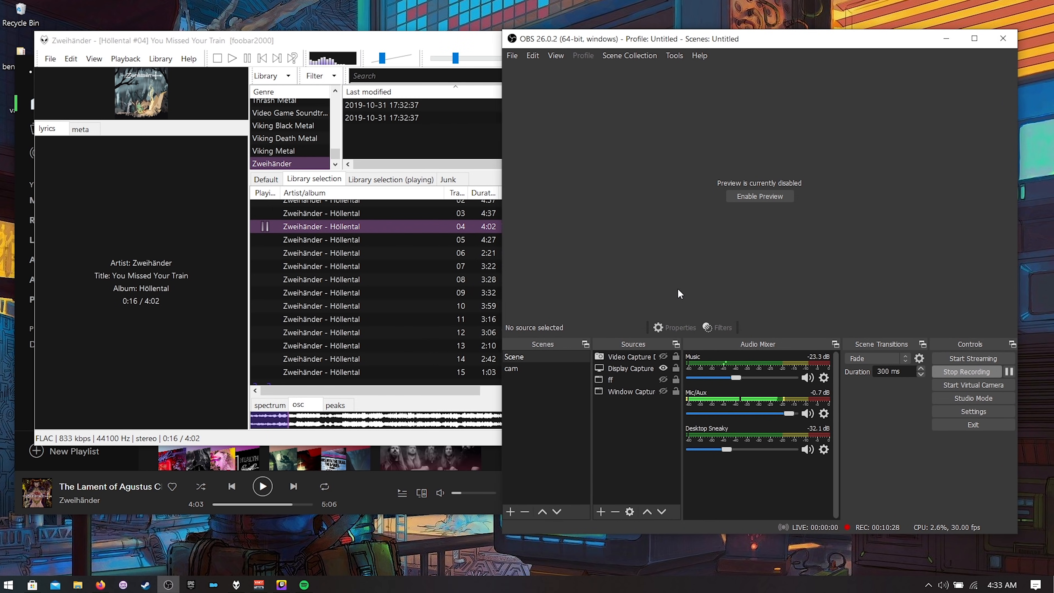
{"action": "mouse_move", "coordinate": [747, 243]}
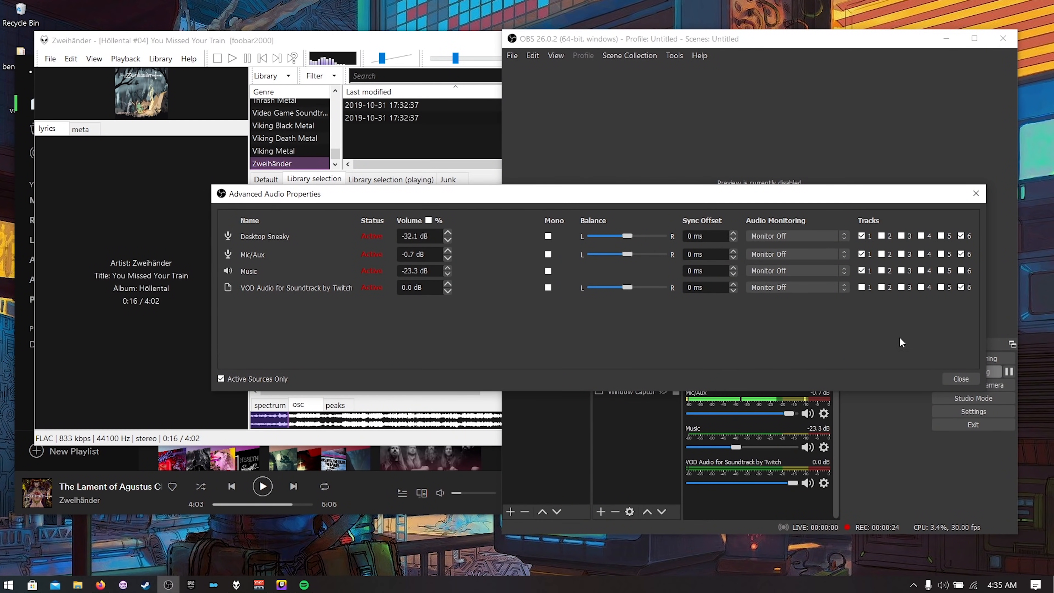
Step: Toggle Desktop Sneaky's track 1 checkbox in Advanced Audio Properties
{"action": "left_click", "coordinate": [863, 236]}
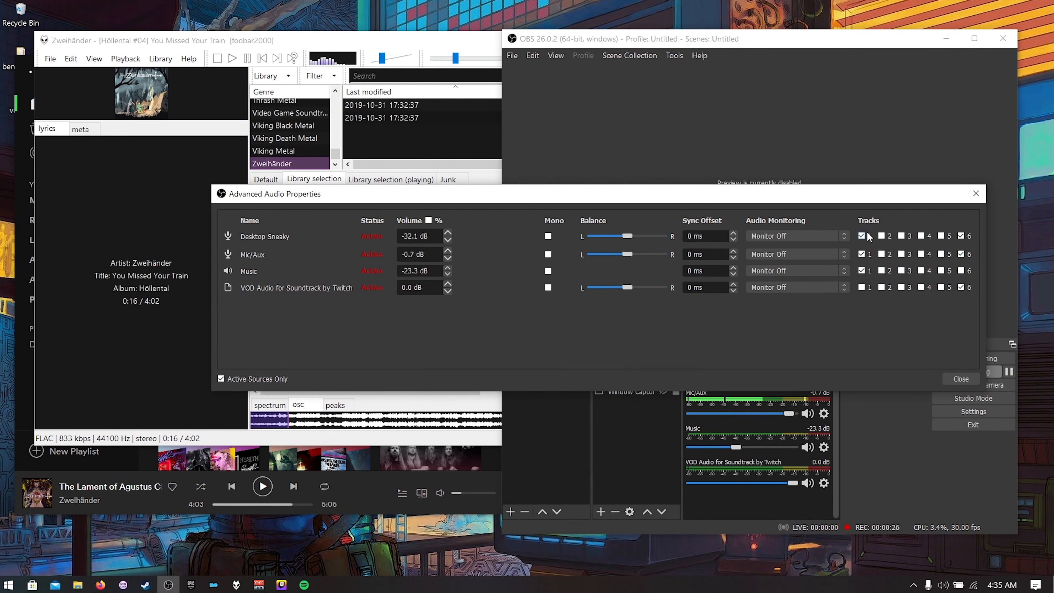
{"action": "left_click", "coordinate": [862, 236]}
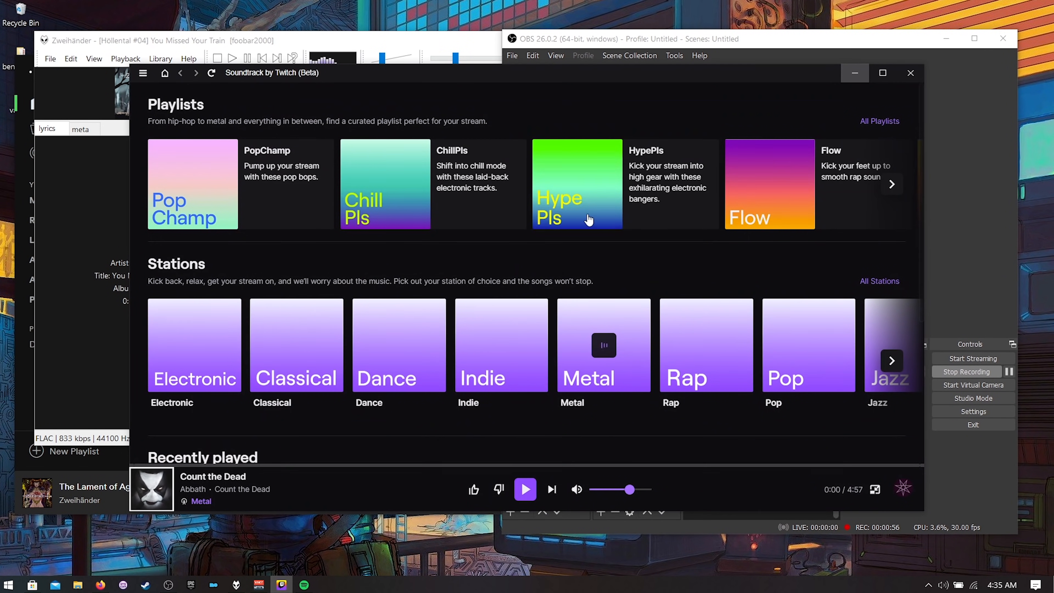
{"action": "mouse_move", "coordinate": [706, 80]}
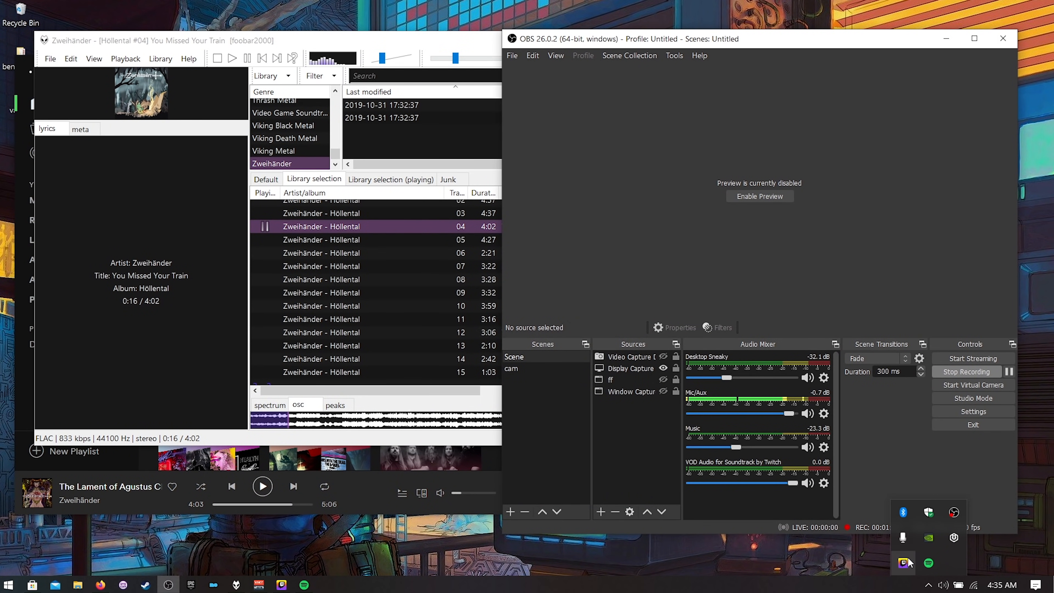
{"action": "mouse_move", "coordinate": [897, 446]}
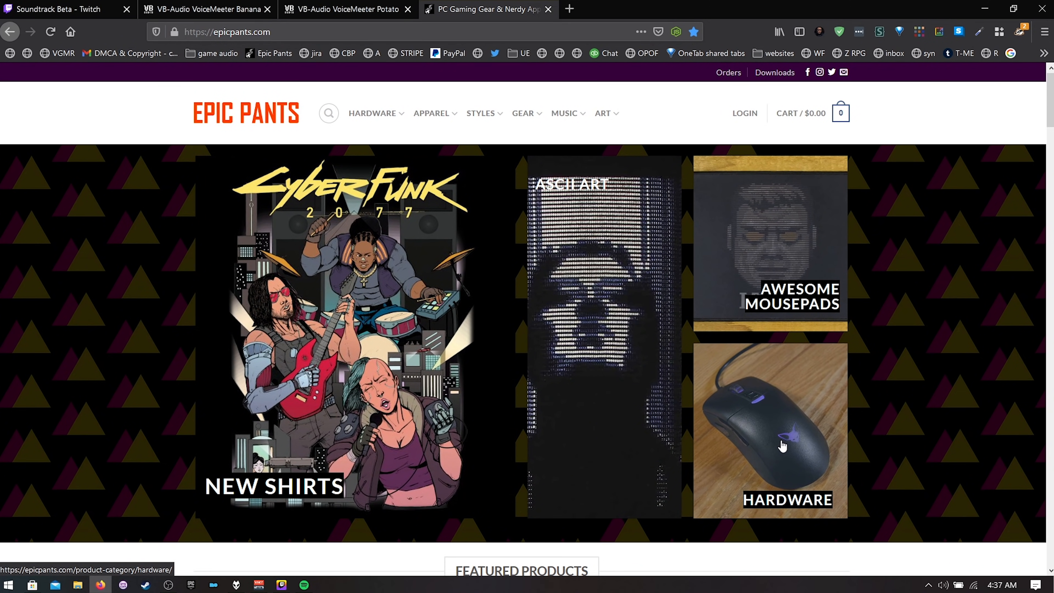
Step: Browse the Hardware category listings of mousepads, desk mats and the discounted gaming keyboard
{"action": "scroll", "scroll_direction": "down", "scroll_amount": 3}
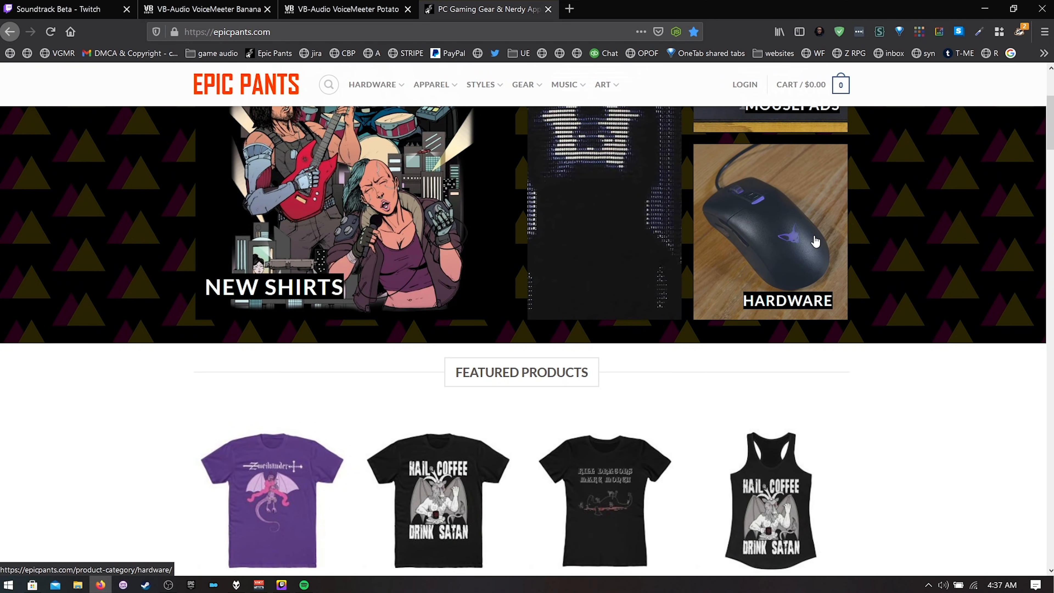
{"action": "left_click", "coordinate": [770, 300]}
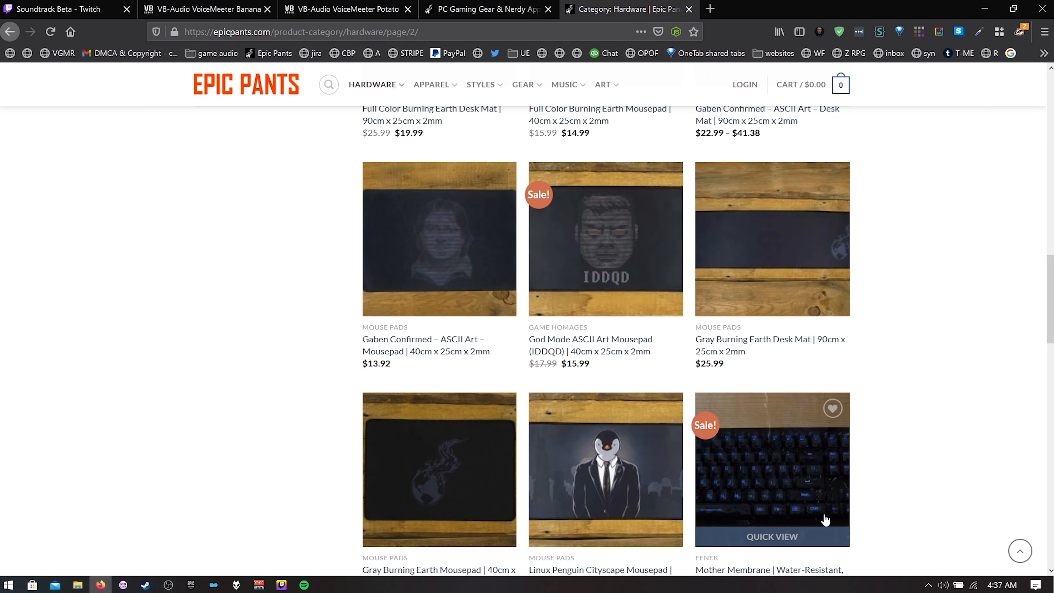
{"action": "mouse_move", "coordinate": [806, 502]}
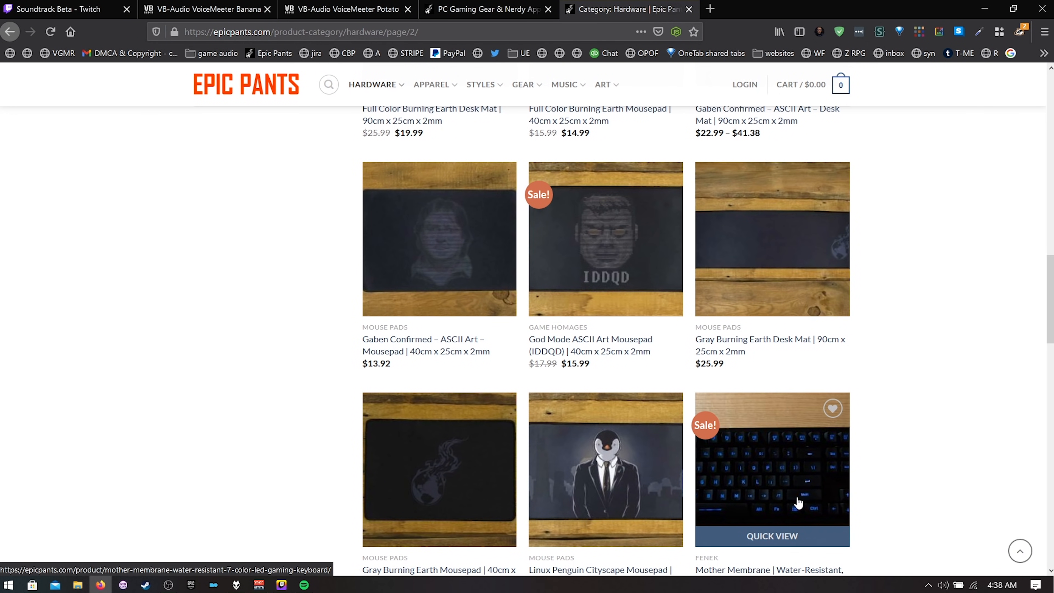
{"action": "scroll", "scroll_direction": "down", "scroll_amount": 3}
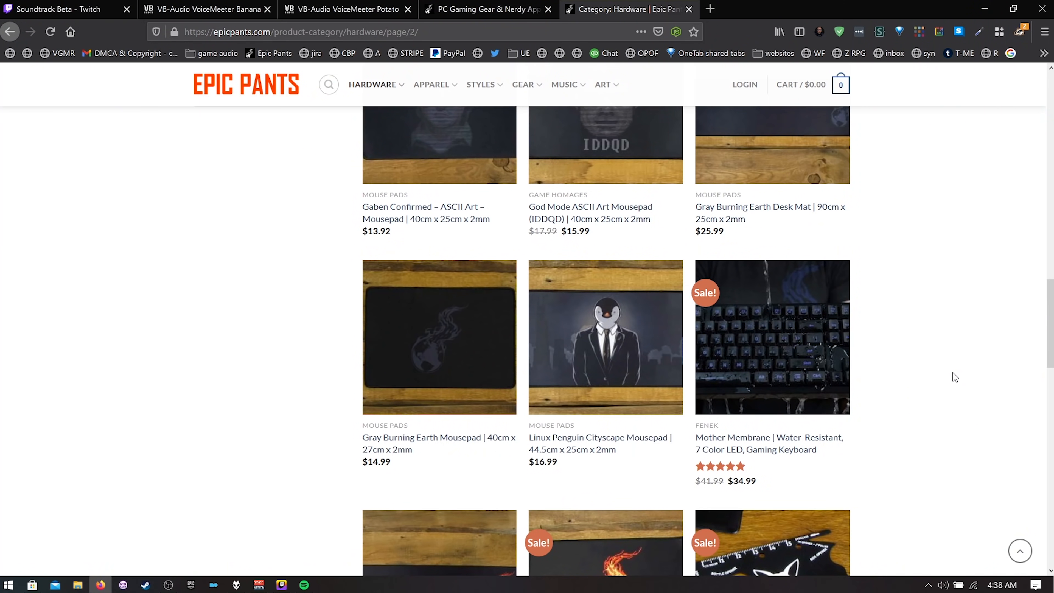
{"action": "mouse_move", "coordinate": [961, 372]}
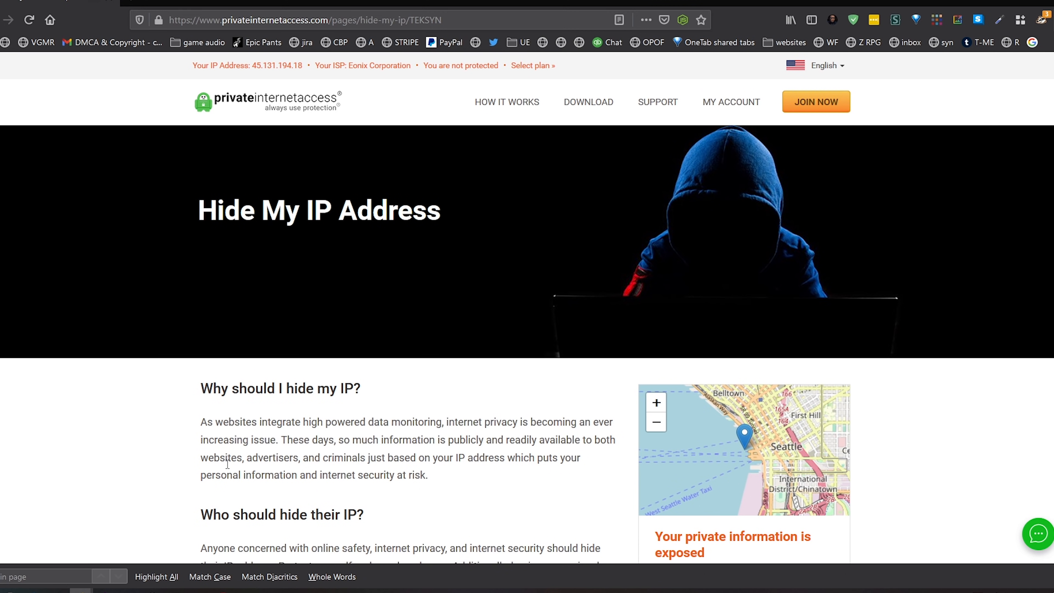
Step: Review the Hide My IP plans and highlight the two-year deal's $2.69/mo price
{"action": "scroll", "scroll_direction": "down", "scroll_amount": 3}
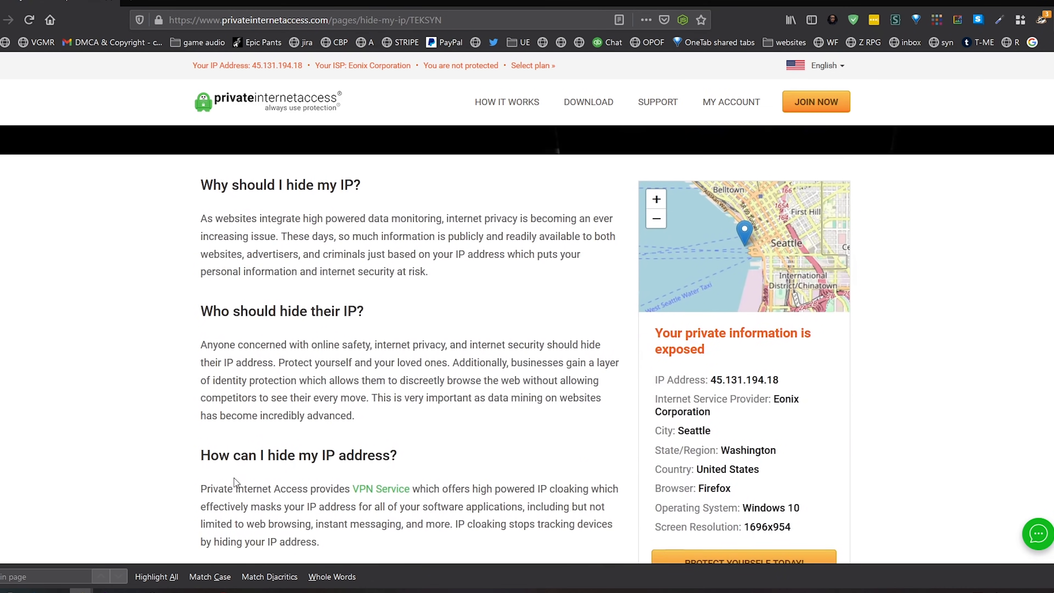
{"action": "scroll", "scroll_direction": "down", "scroll_amount": 3}
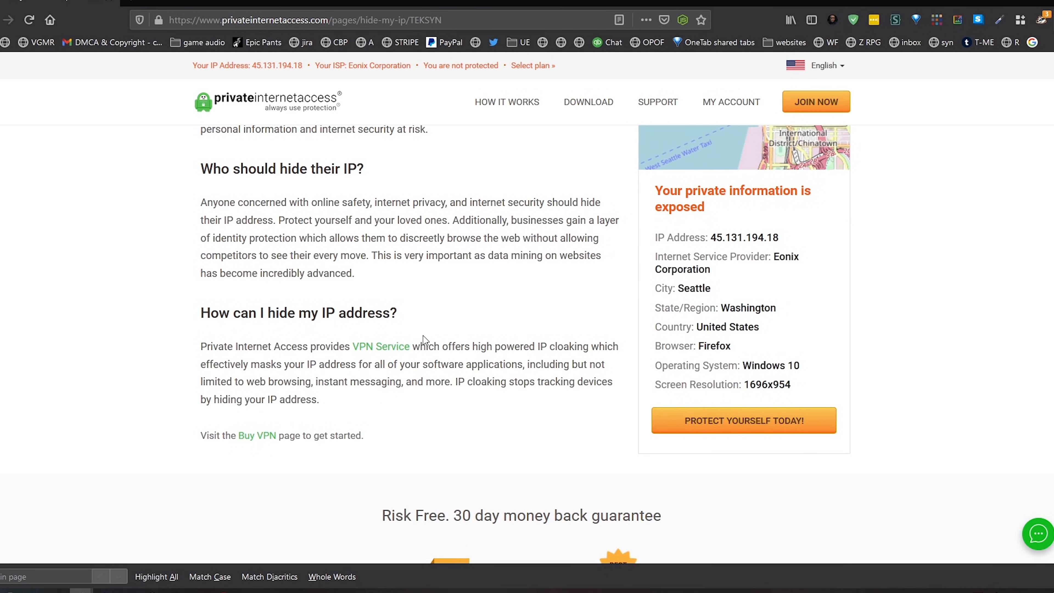
{"action": "scroll", "scroll_direction": "down", "scroll_amount": 3}
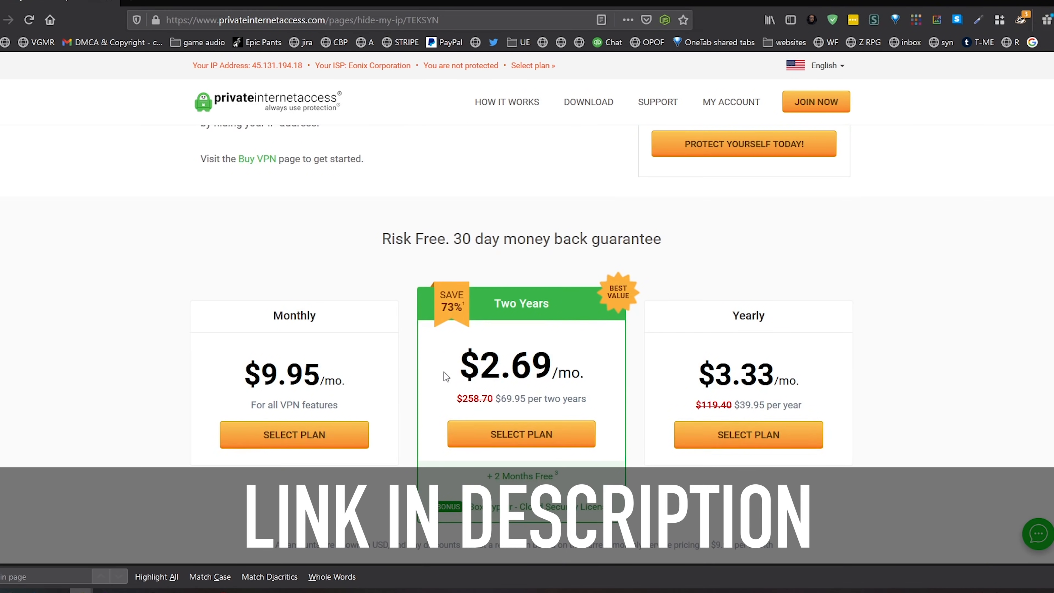
{"action": "left_click_drag", "start_coordinate": [479, 366], "coordinate": [585, 376]}
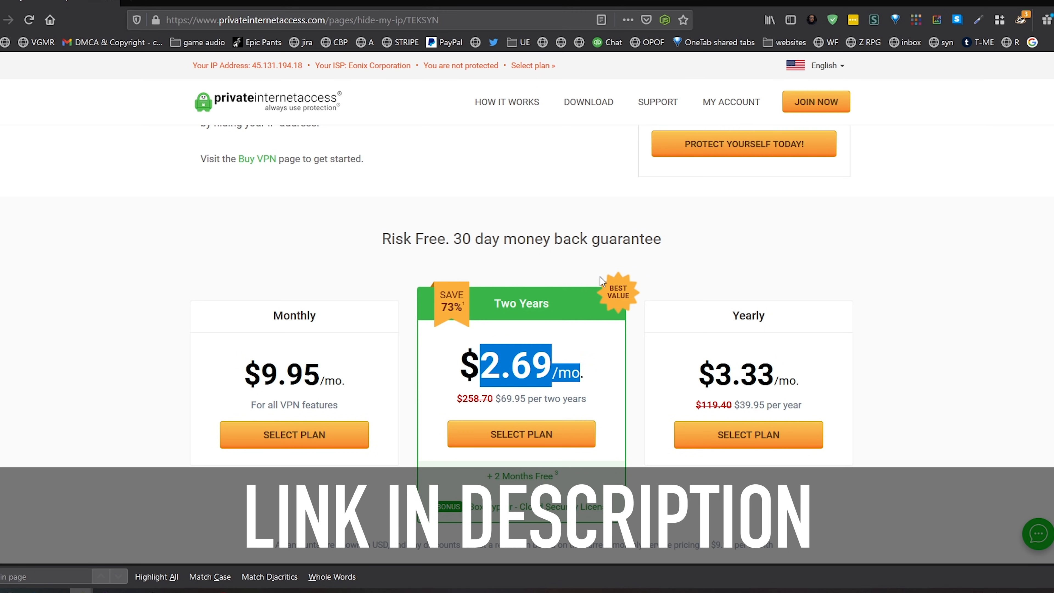
Step: Continue down the page and visit the How It Works explanation of VPN traffic encryption
{"action": "scroll", "scroll_direction": "down", "scroll_amount": 3}
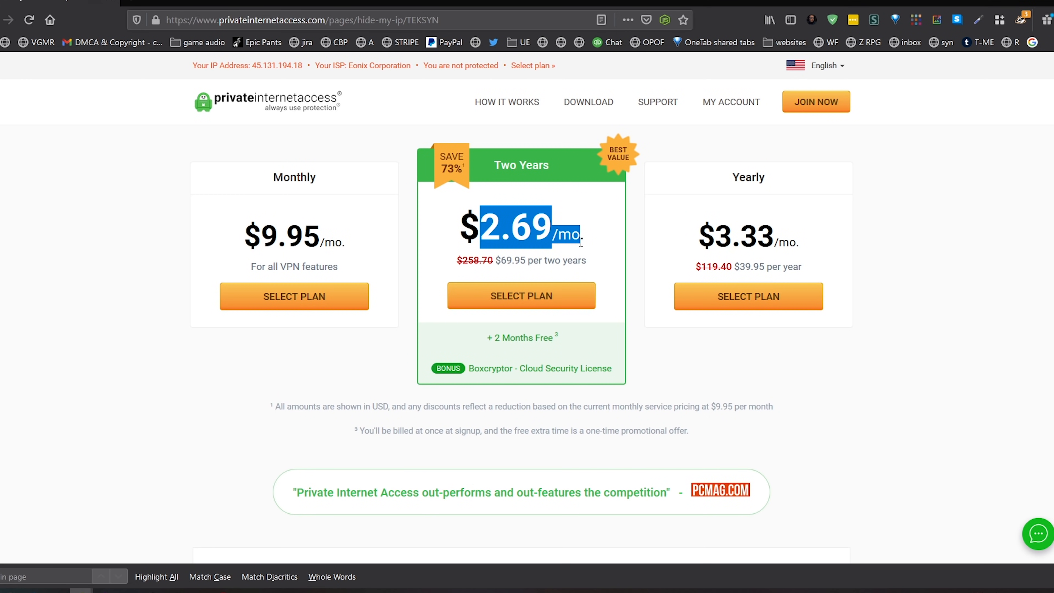
{"action": "scroll", "scroll_direction": "down", "scroll_amount": 3}
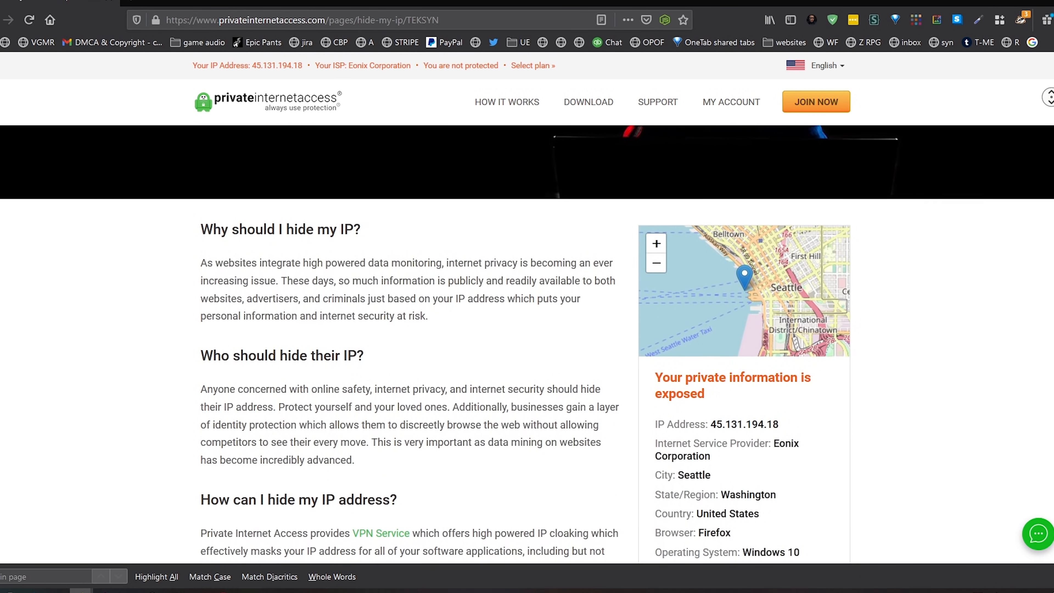
{"action": "scroll", "scroll_direction": "down", "scroll_amount": 3}
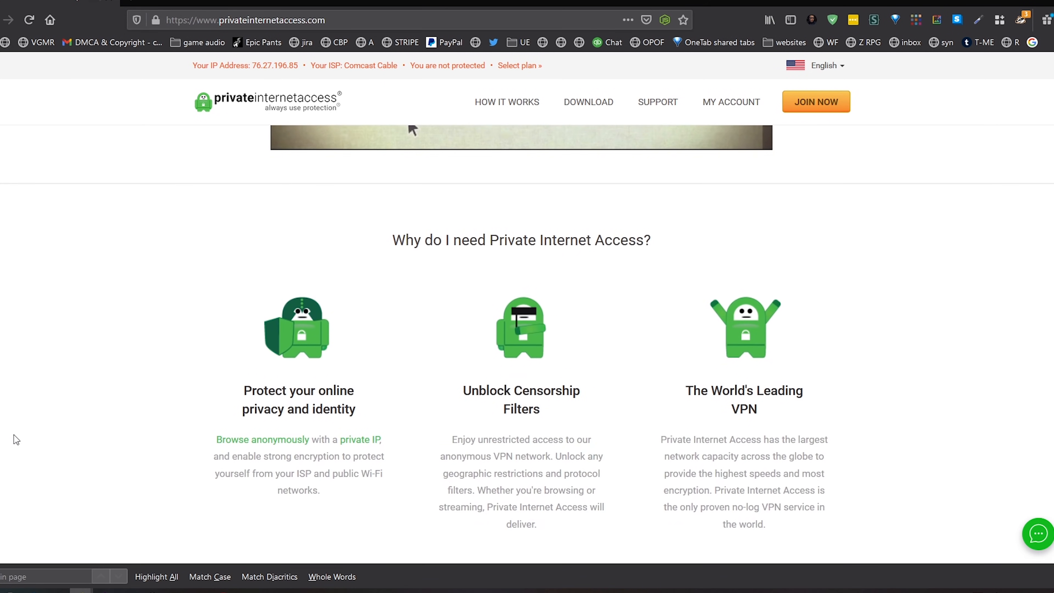
{"action": "scroll", "scroll_direction": "down", "scroll_amount": 3}
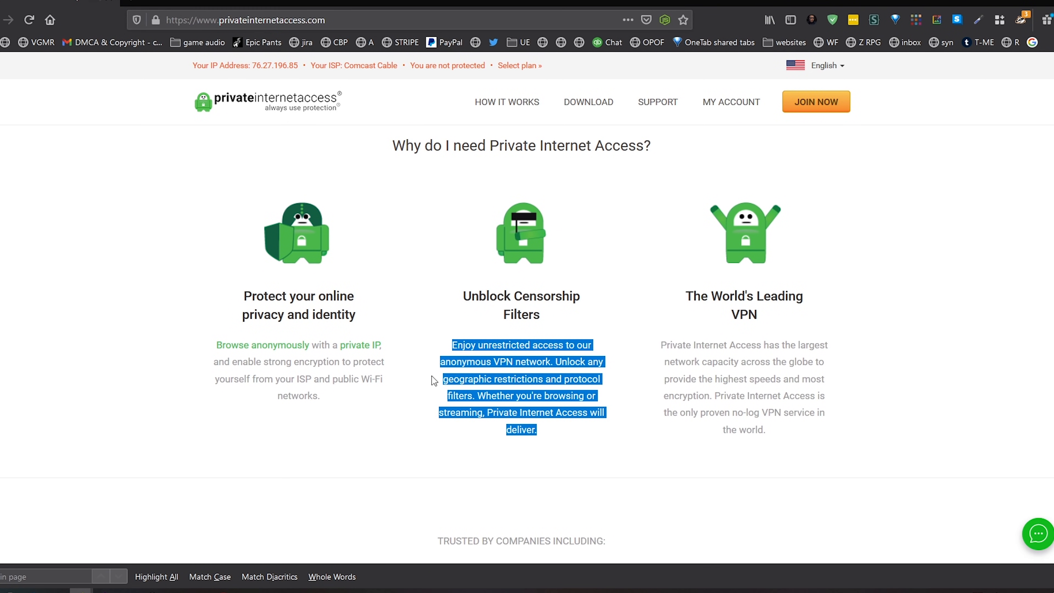
{"action": "left_click", "coordinate": [507, 102]}
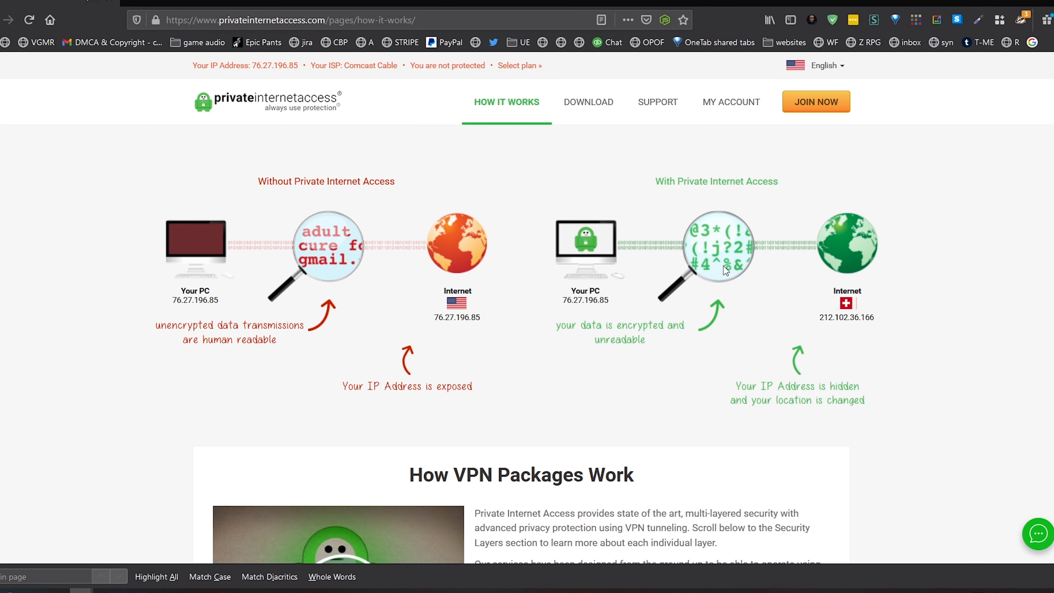
{"action": "mouse_move", "coordinate": [760, 272]}
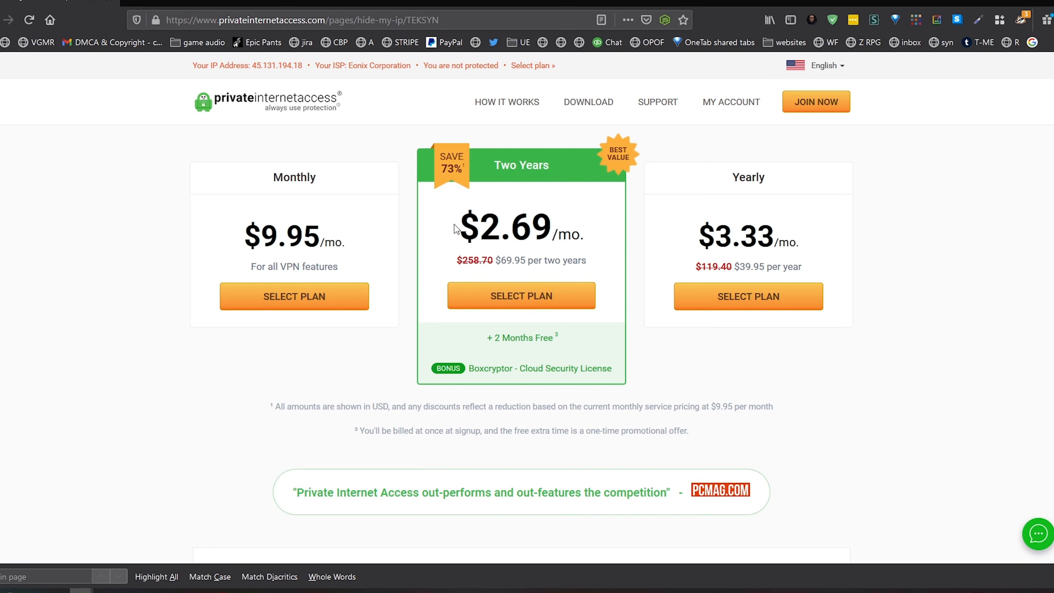
{"action": "mouse_move", "coordinate": [465, 385]}
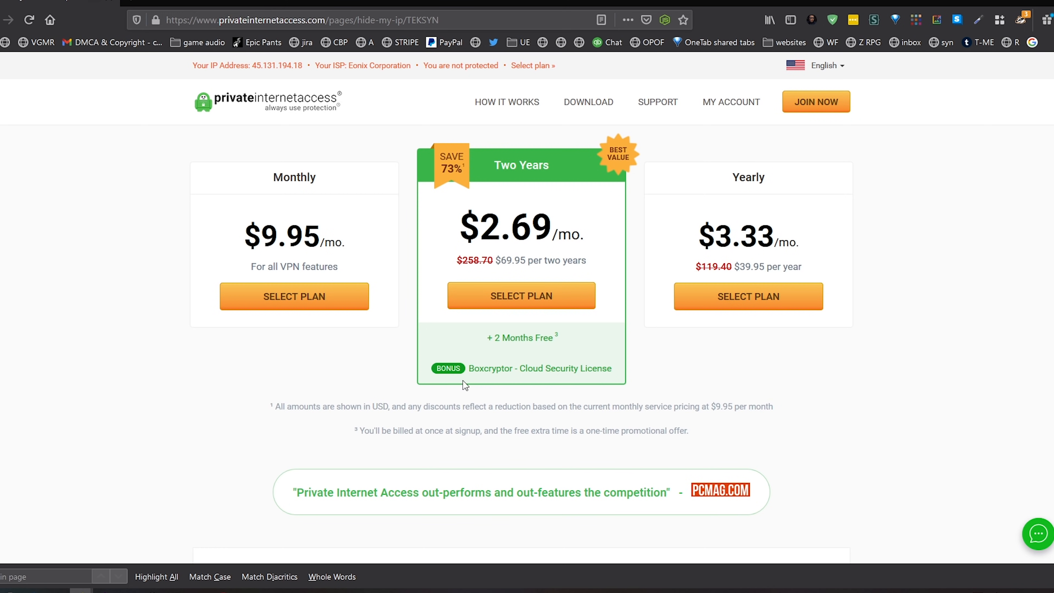
{"action": "mouse_move", "coordinate": [492, 372]}
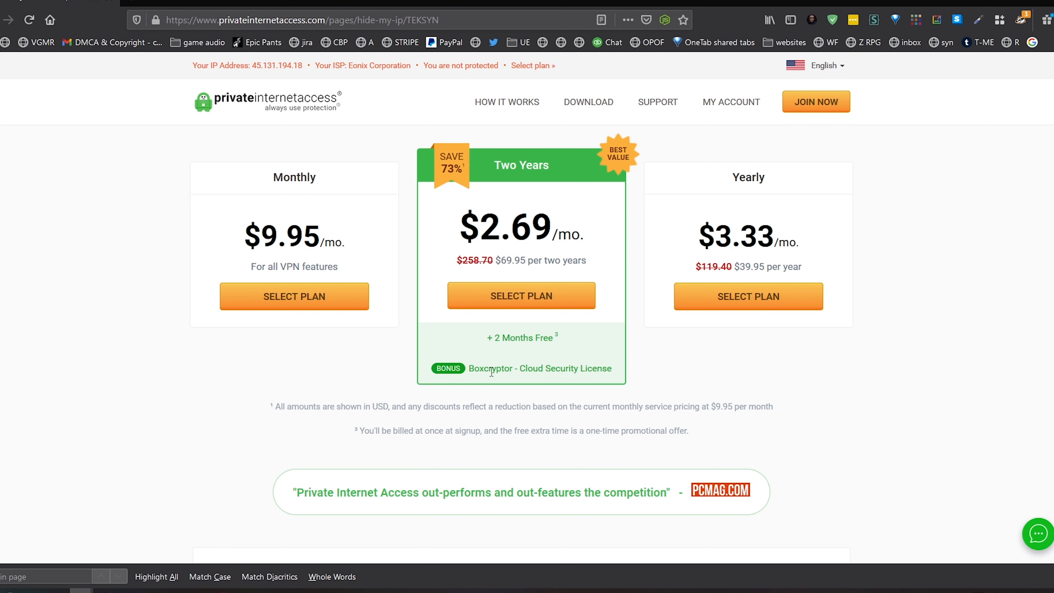